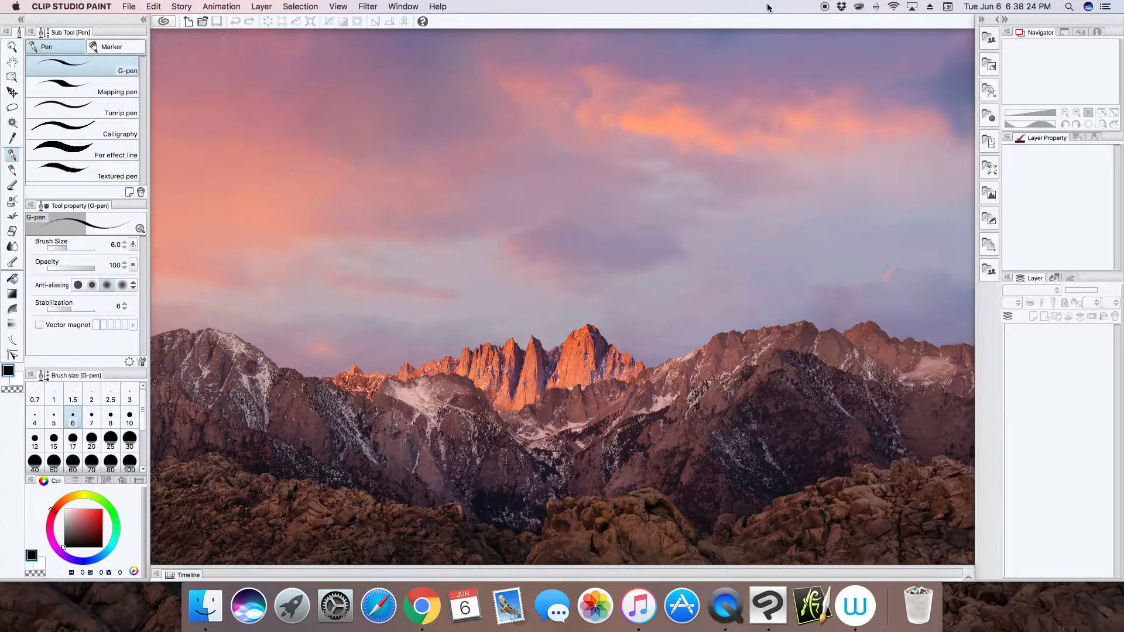
pyautogui.moveTo(529, 217)
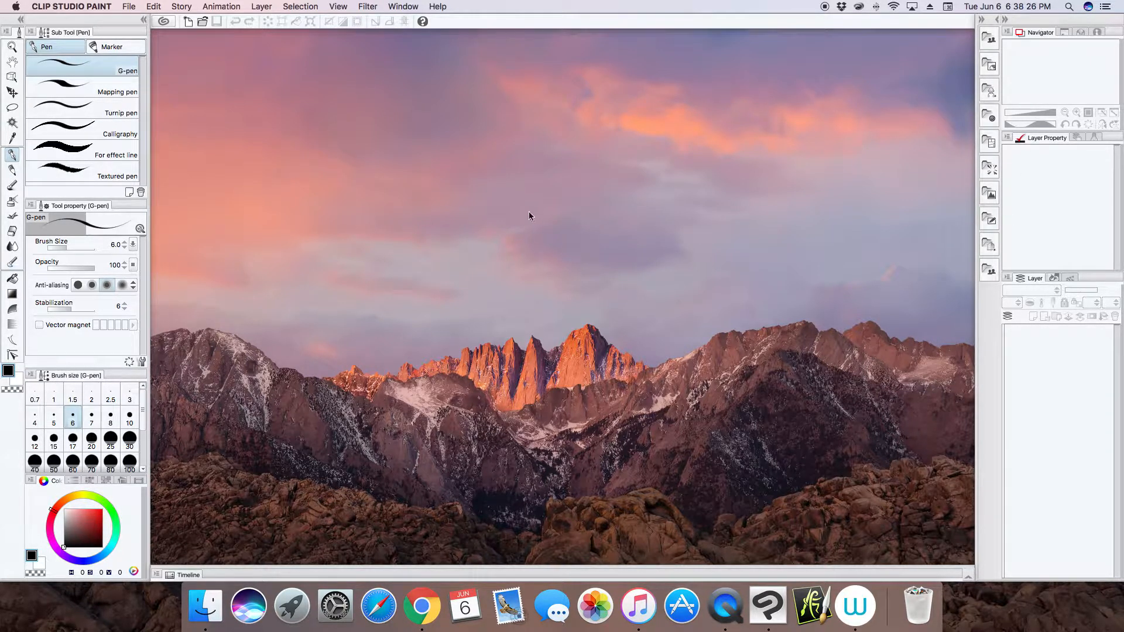
pyautogui.moveTo(113, 127)
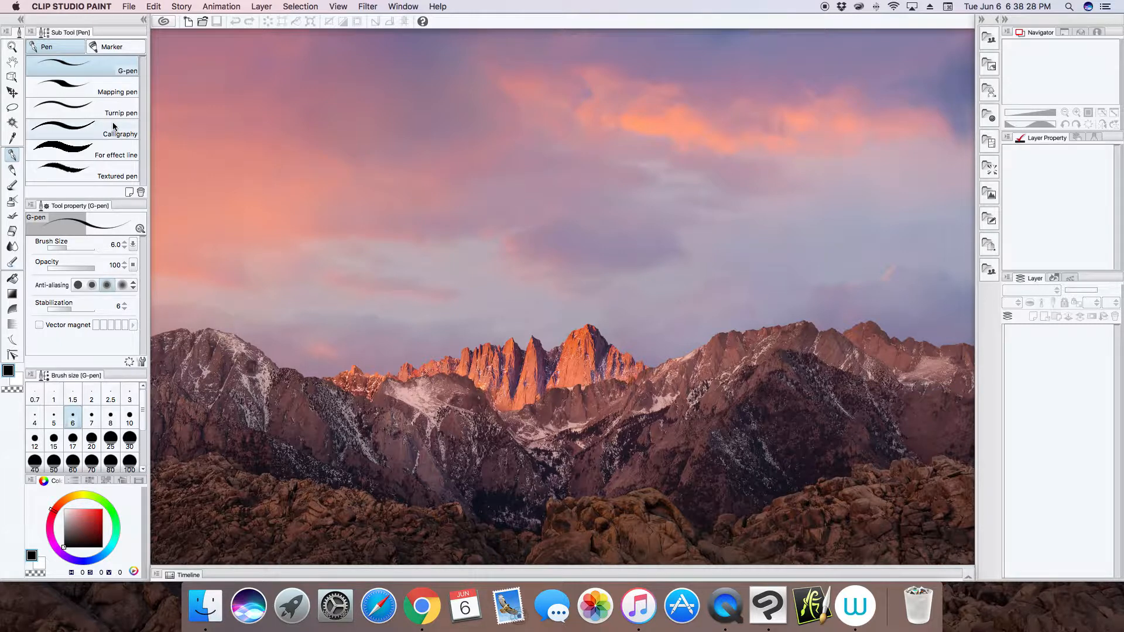
pyautogui.moveTo(172, 79)
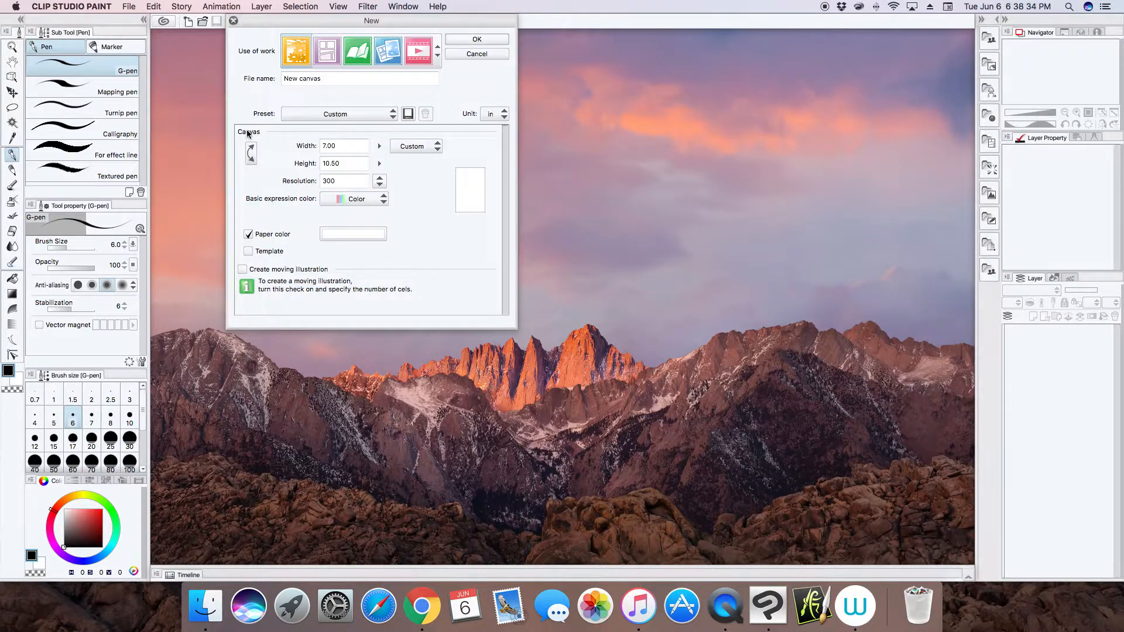
# Step: Confirm the New dialog to create the 7 × 10.5 in, 300 dpi canvas
pyautogui.click(475, 39)
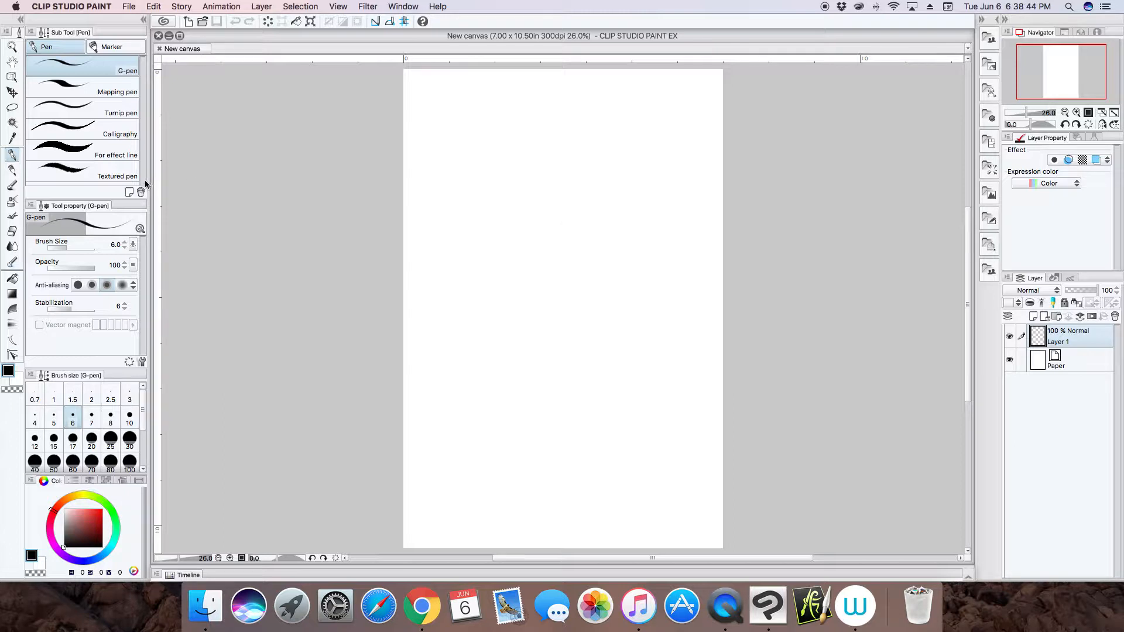
pyautogui.moveTo(47, 104)
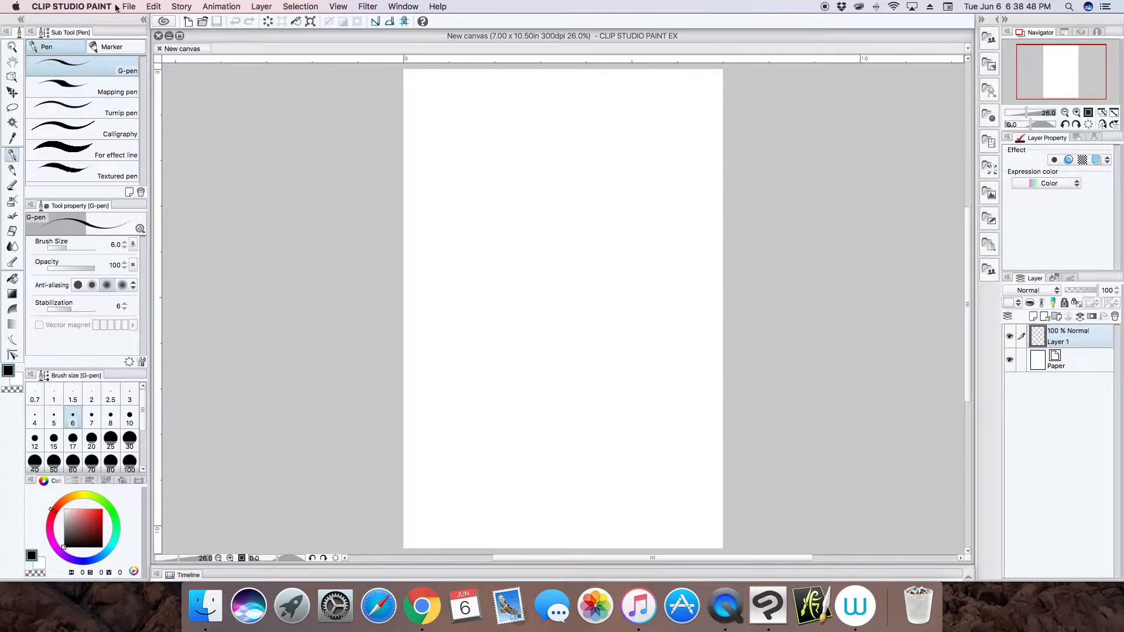
# Step: Set the interface theme to Dark color in Preferences and apply it
pyautogui.click(70, 7)
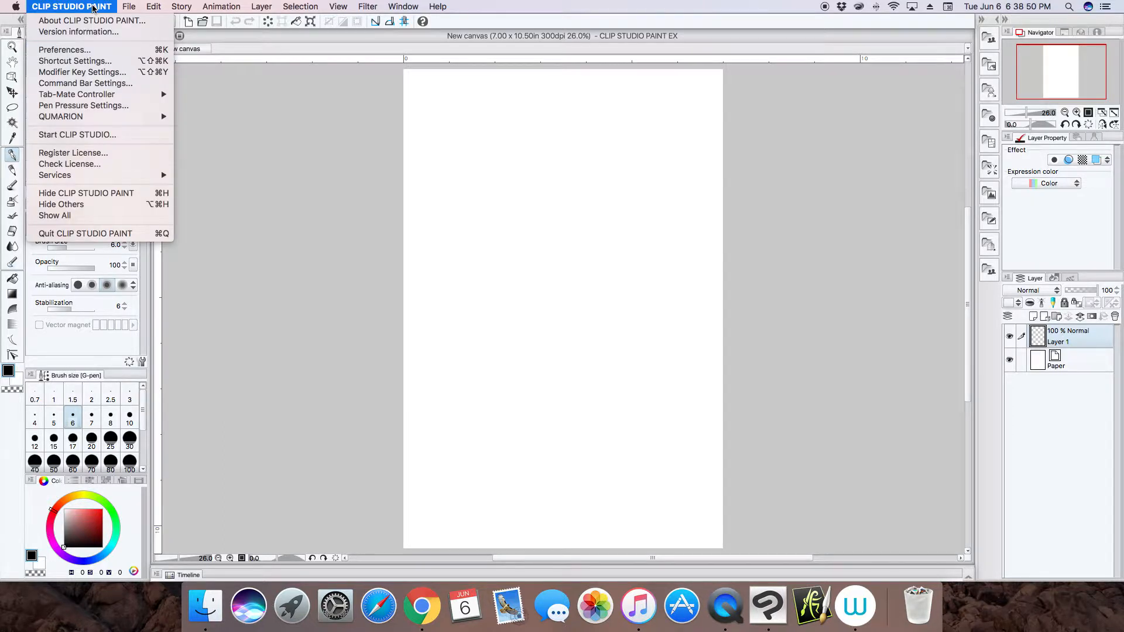
pyautogui.moveTo(64, 49)
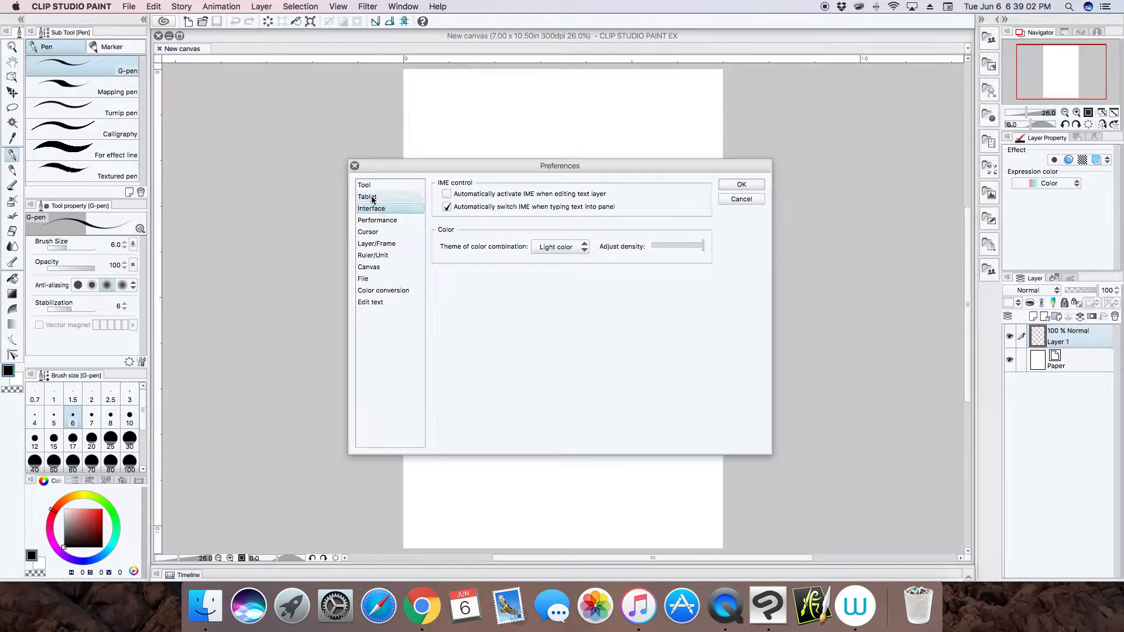
pyautogui.moveTo(382, 211)
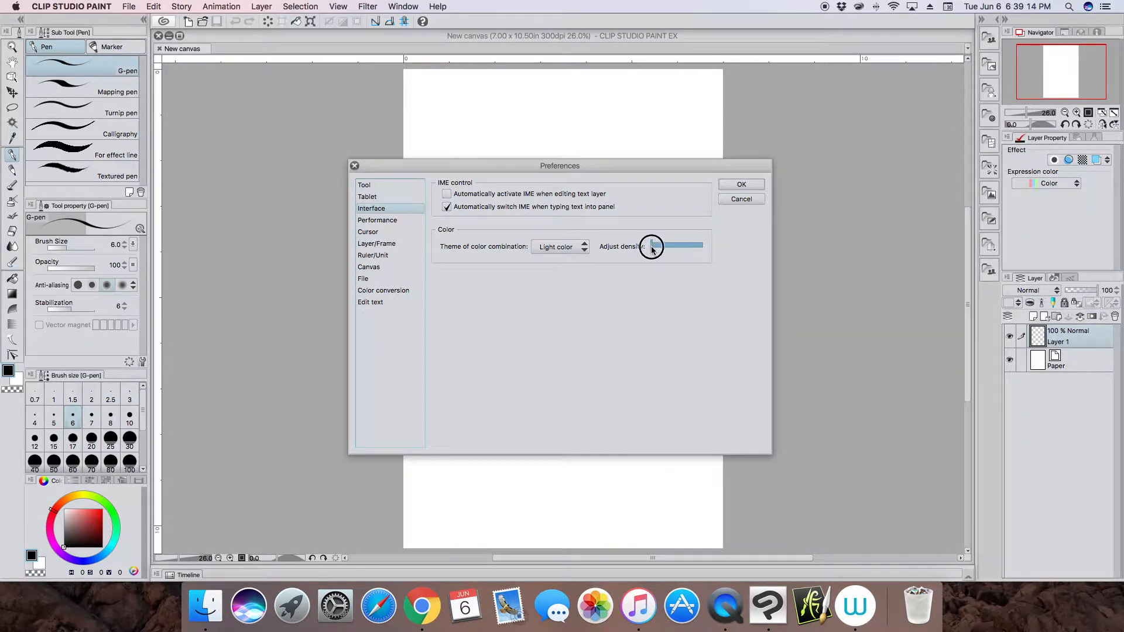
pyautogui.click(559, 247)
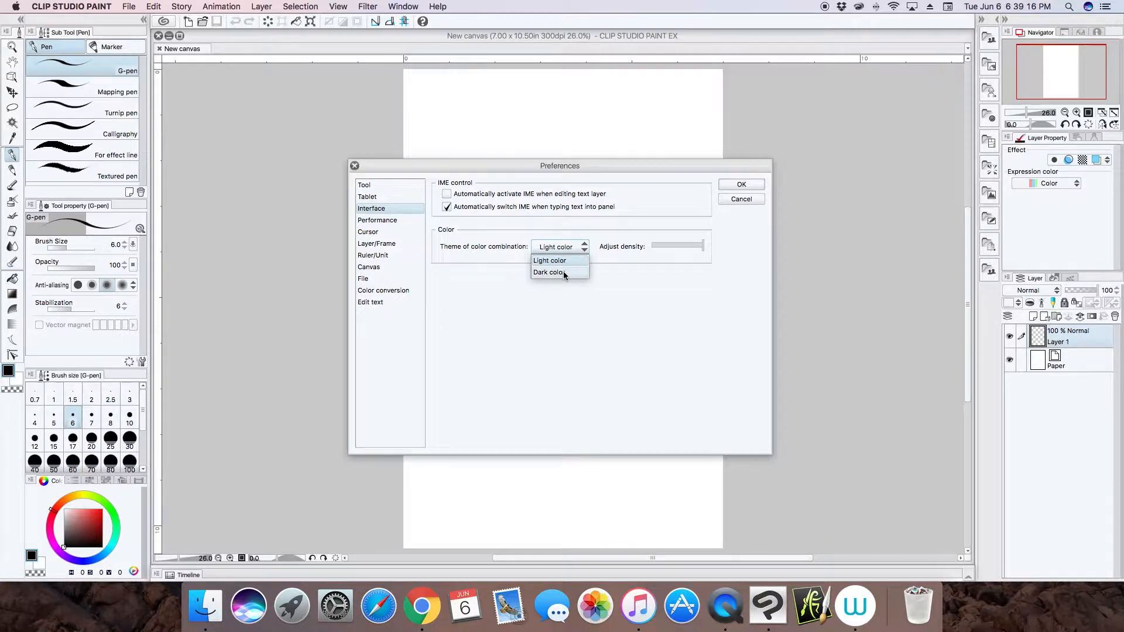
pyautogui.click(548, 272)
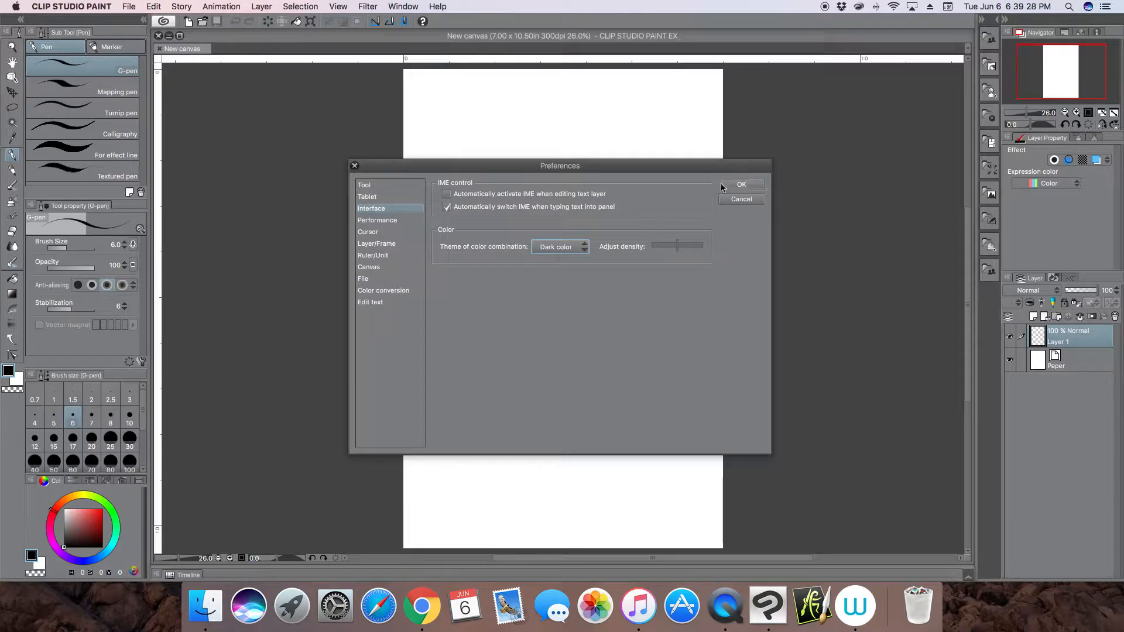
pyautogui.click(741, 184)
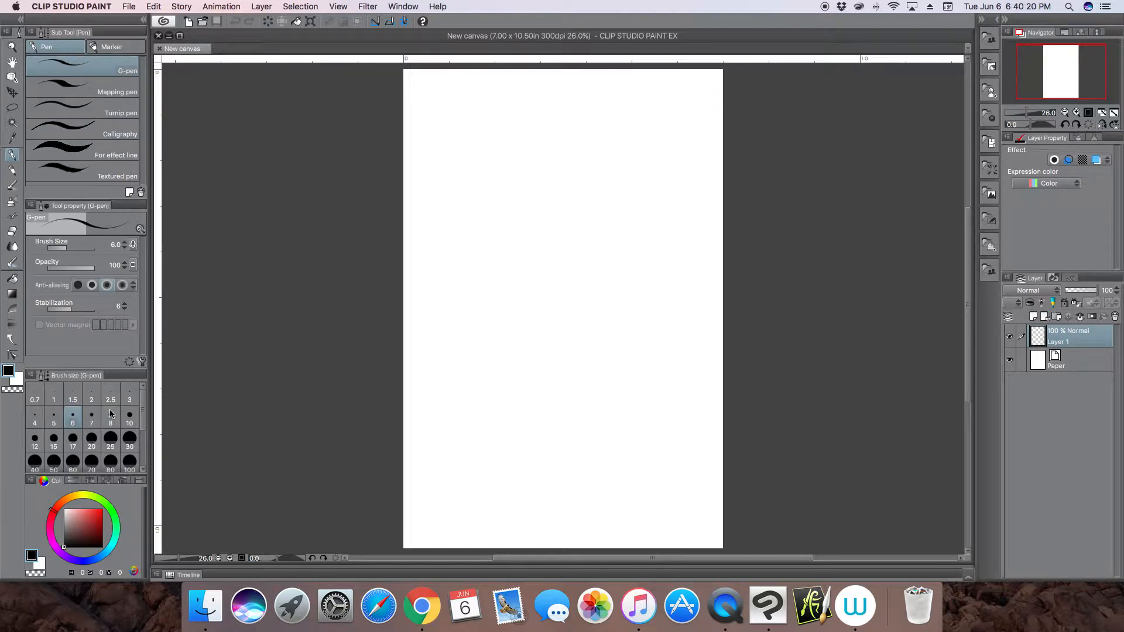
pyautogui.moveTo(343, 296)
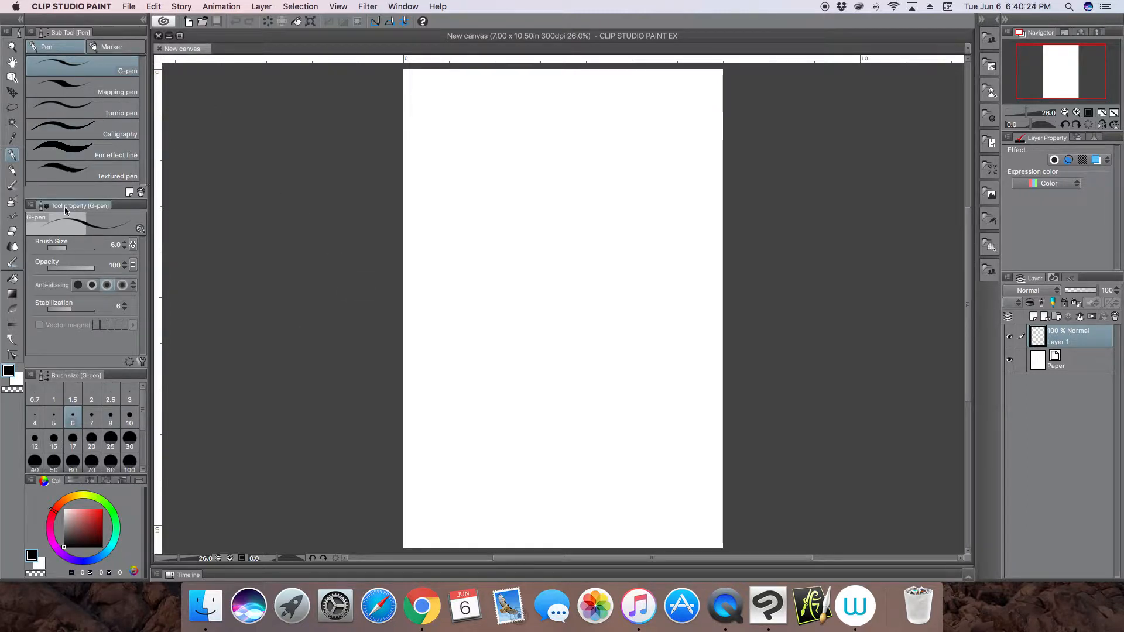
pyautogui.click(31, 208)
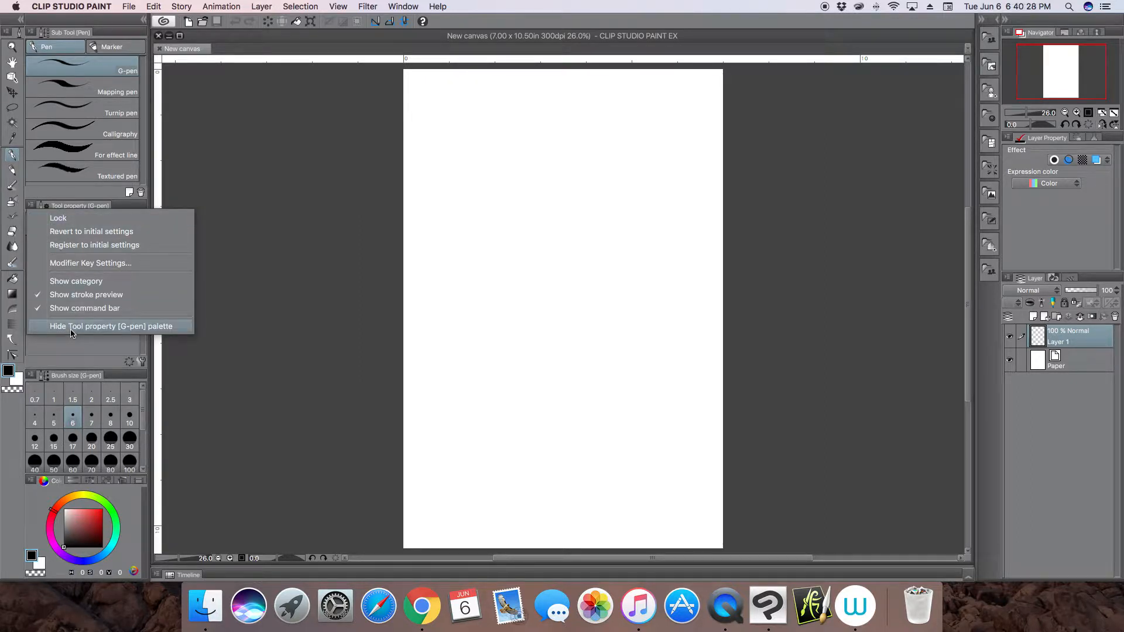
pyautogui.click(109, 326)
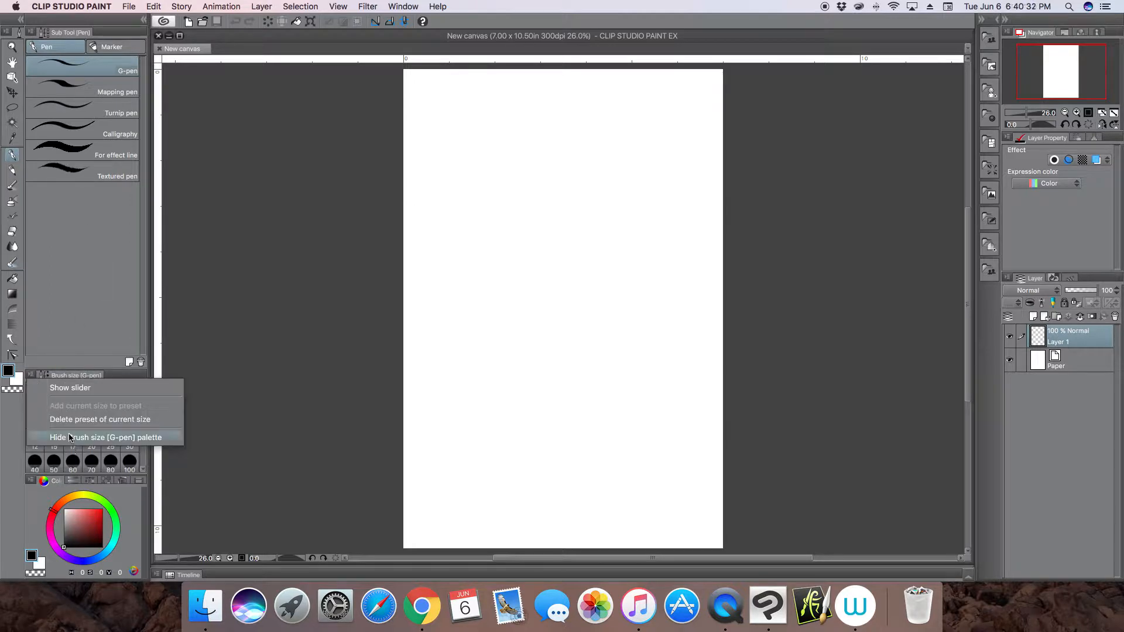
pyautogui.click(106, 438)
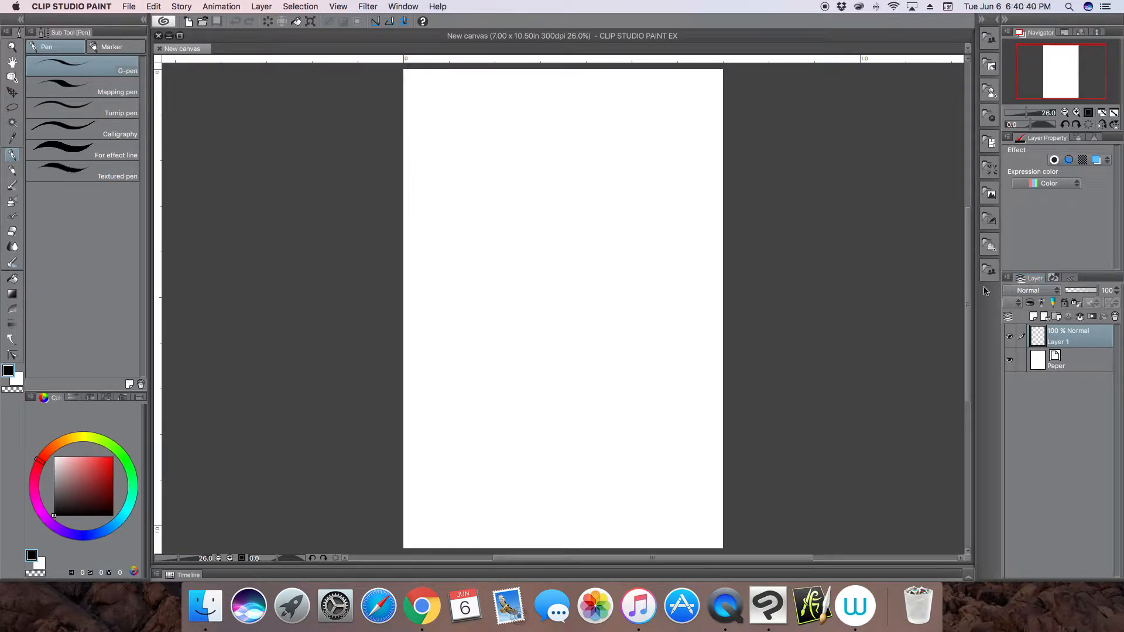
pyautogui.moveTo(92, 251)
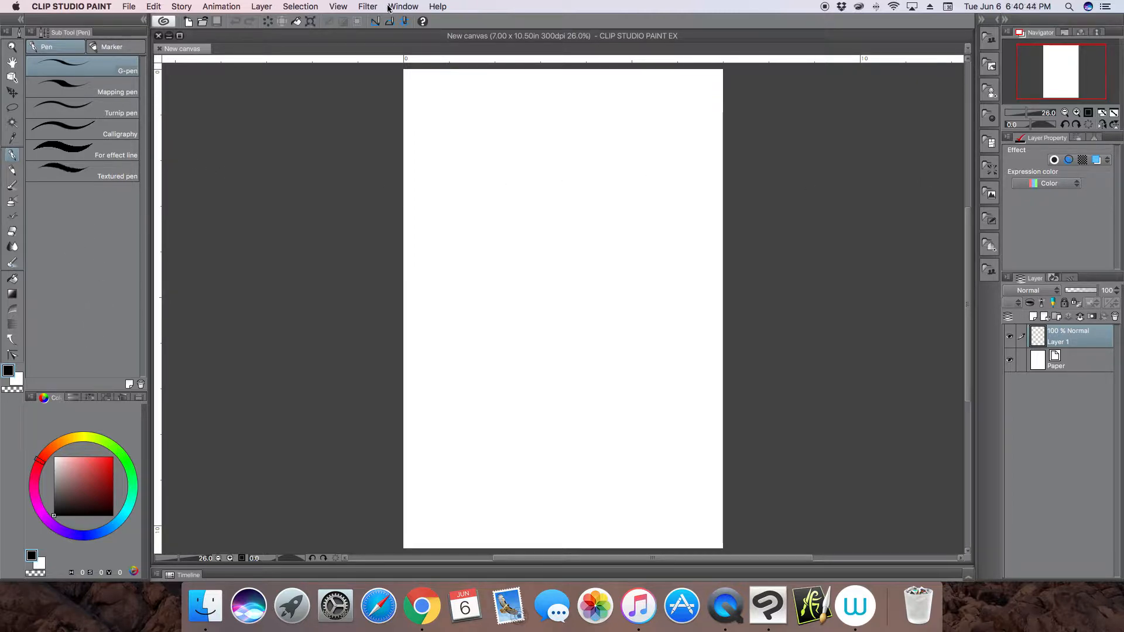
pyautogui.click(403, 7)
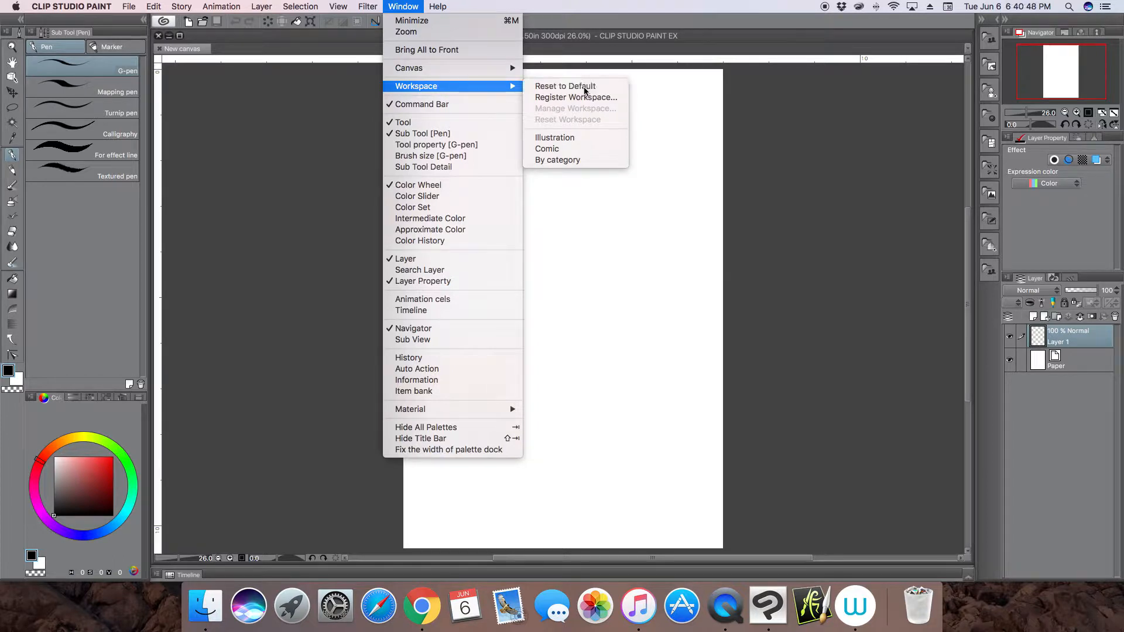
pyautogui.click(565, 86)
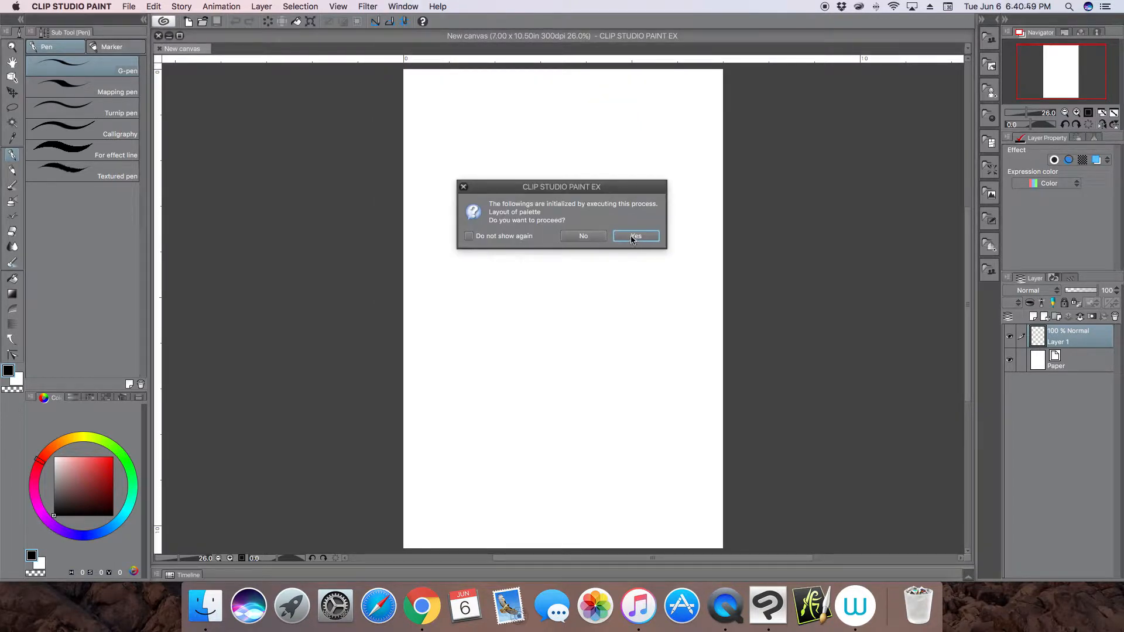
pyautogui.click(634, 236)
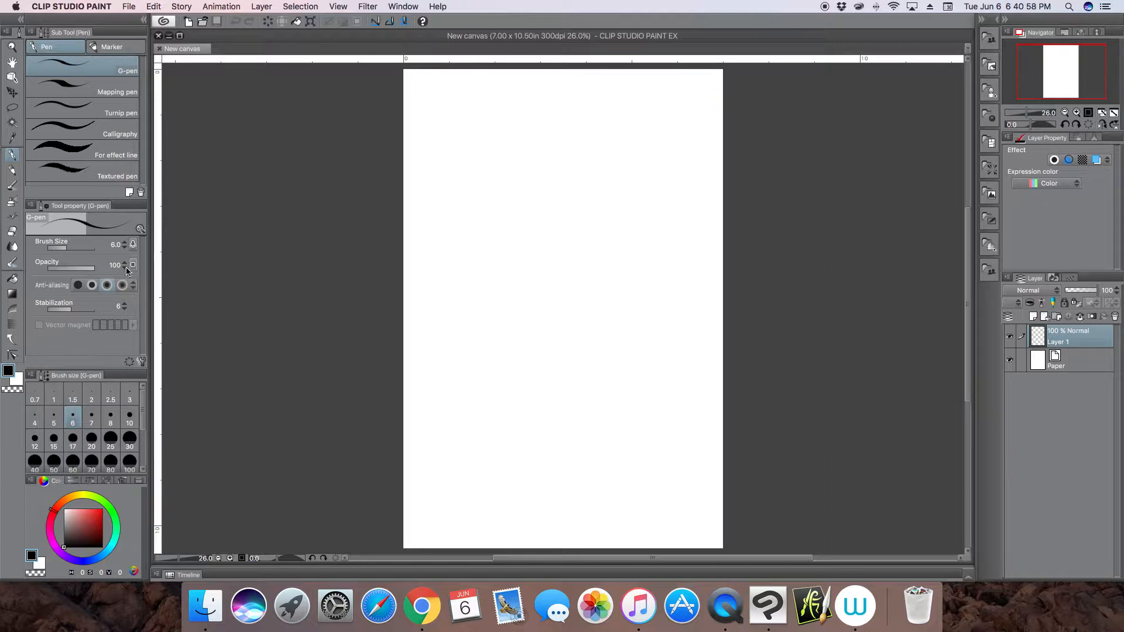
pyautogui.moveTo(573, 116)
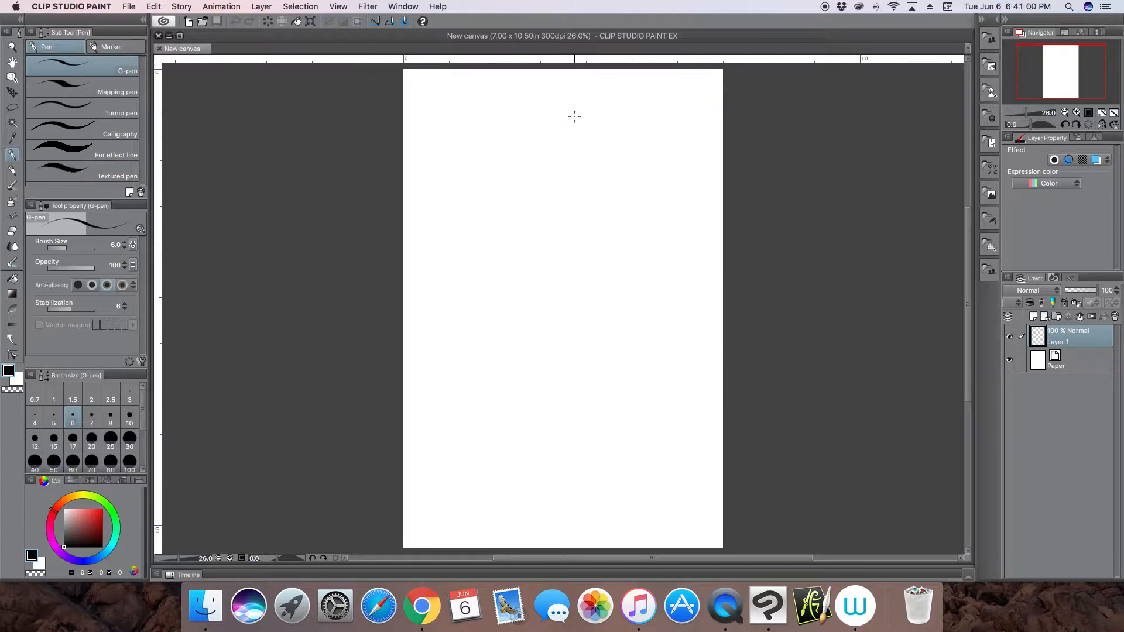
pyautogui.moveTo(561, 137)
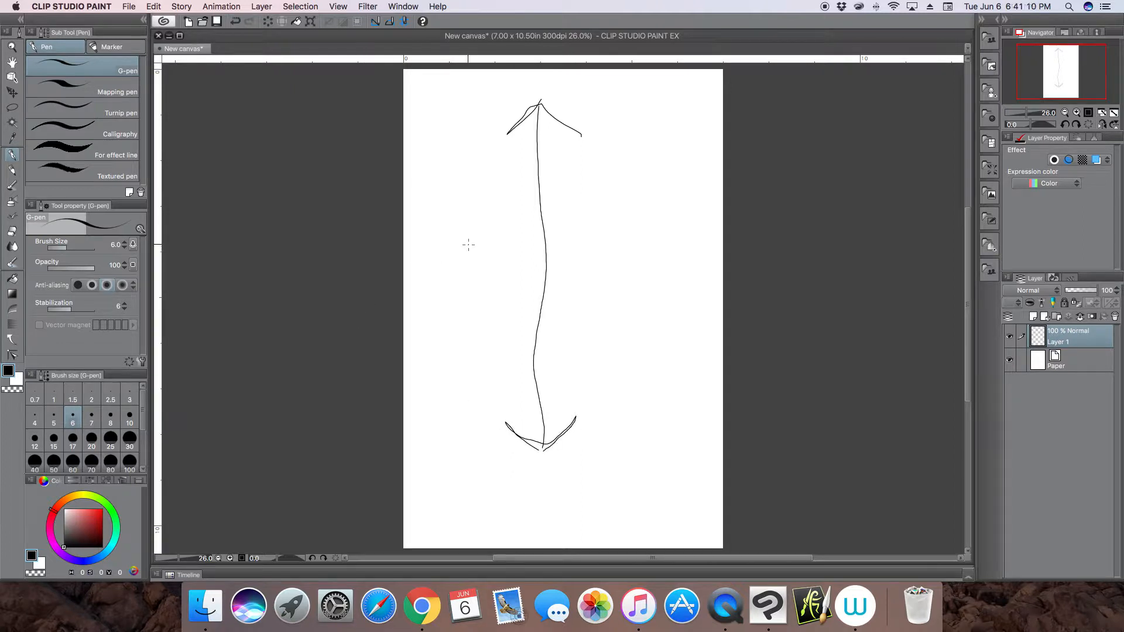
pyautogui.moveTo(539, 233)
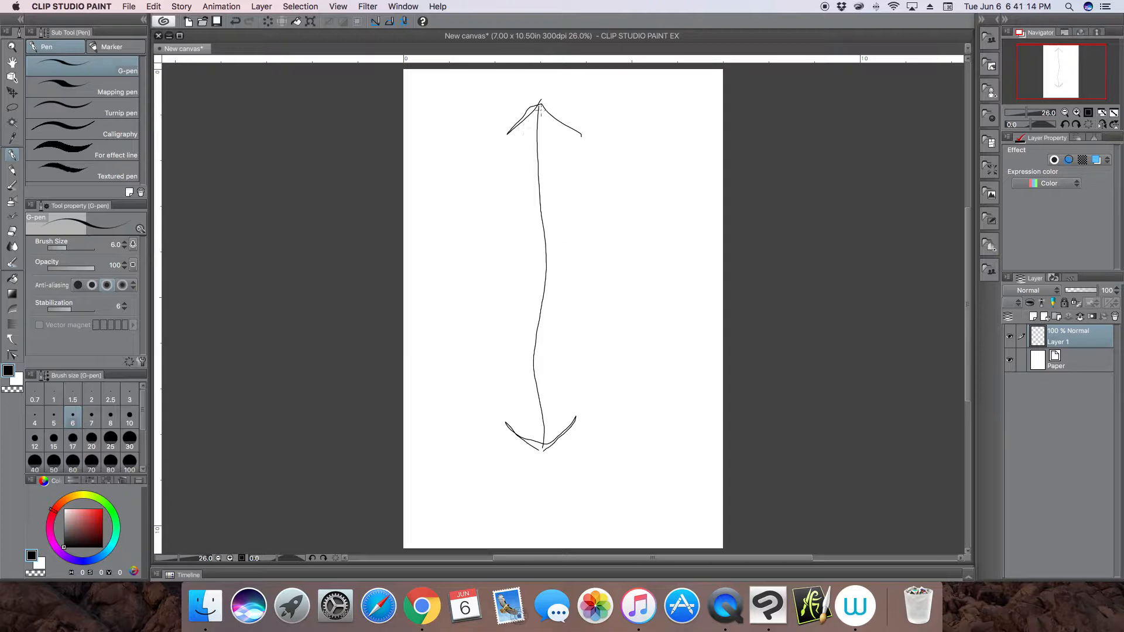
pyautogui.moveTo(297, 210)
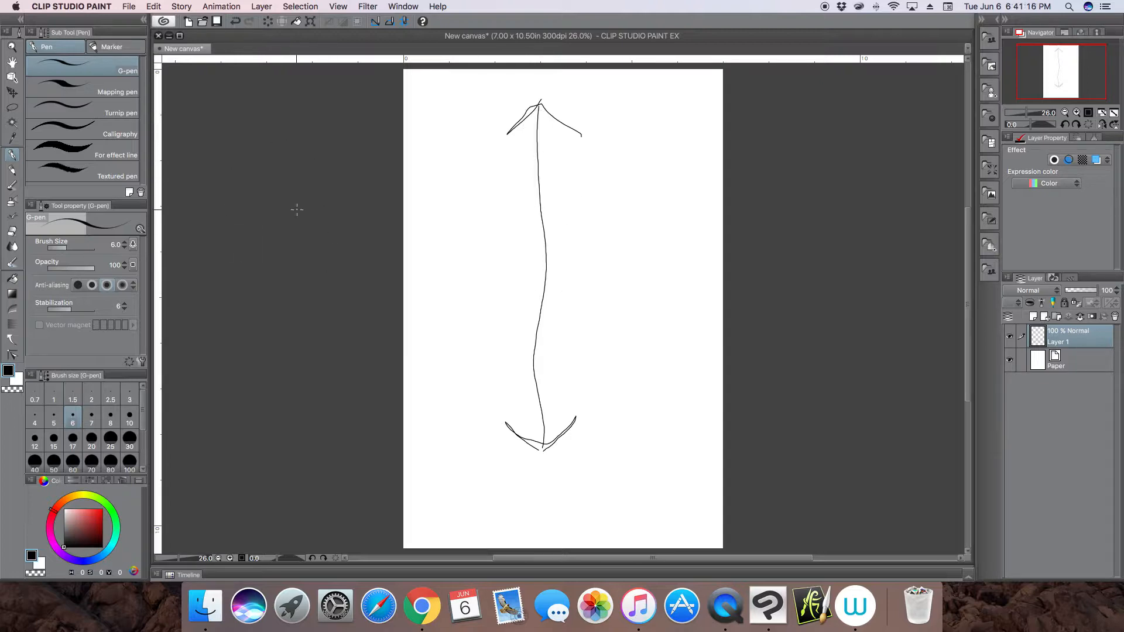
pyautogui.moveTo(801, 279)
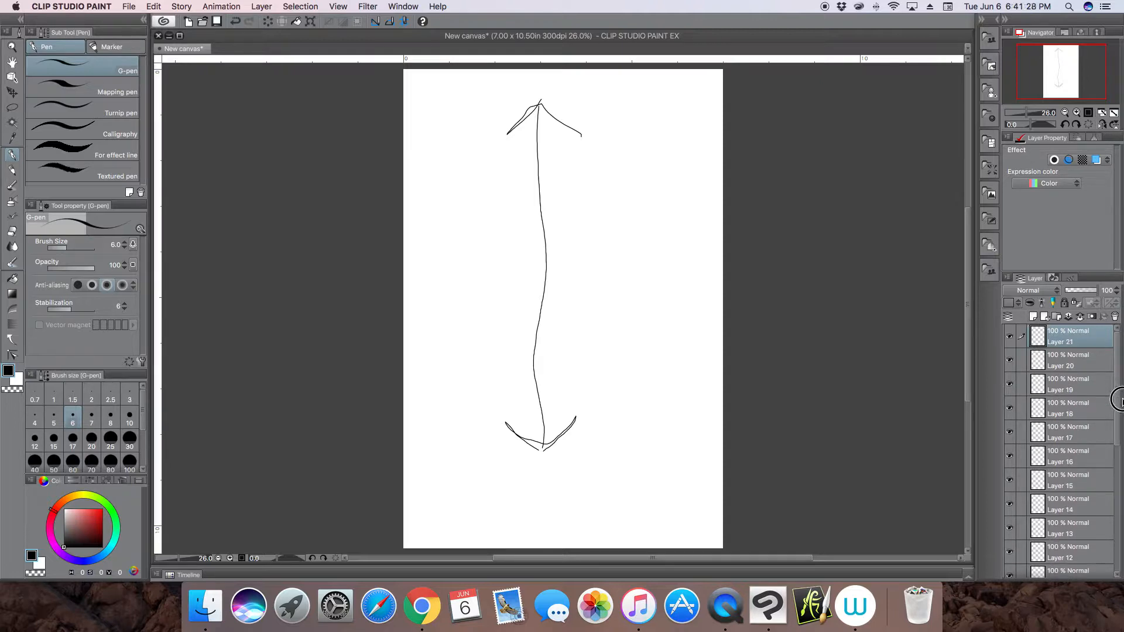
# Step: Delete the top empty layer from the relocated Layer palette and confirm the deletion
pyautogui.scroll(-3)
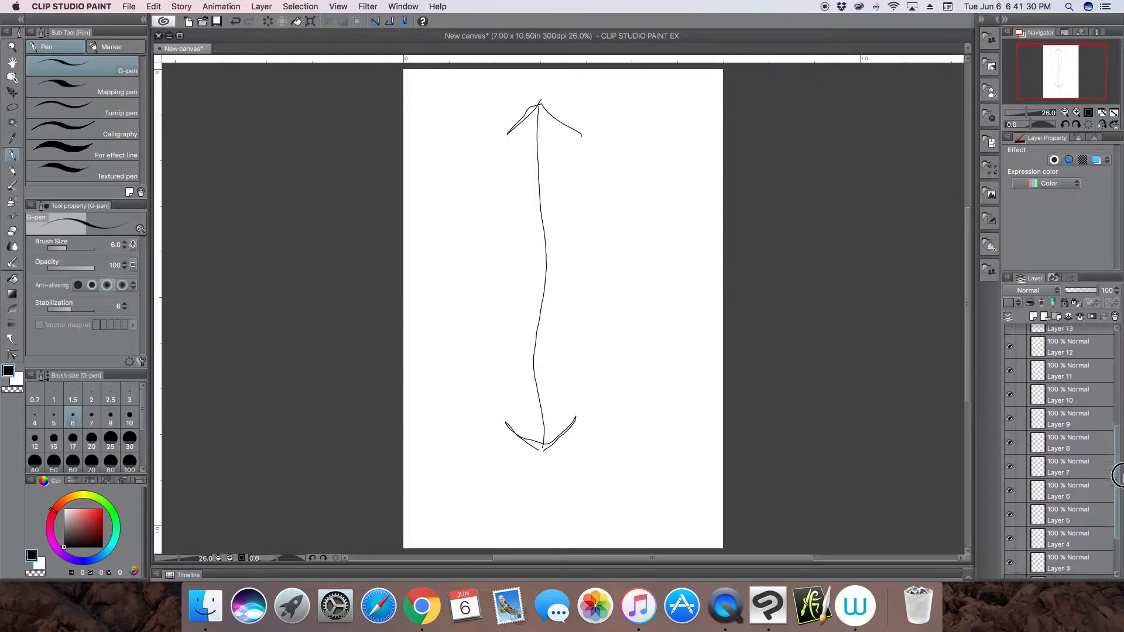
pyautogui.scroll(3)
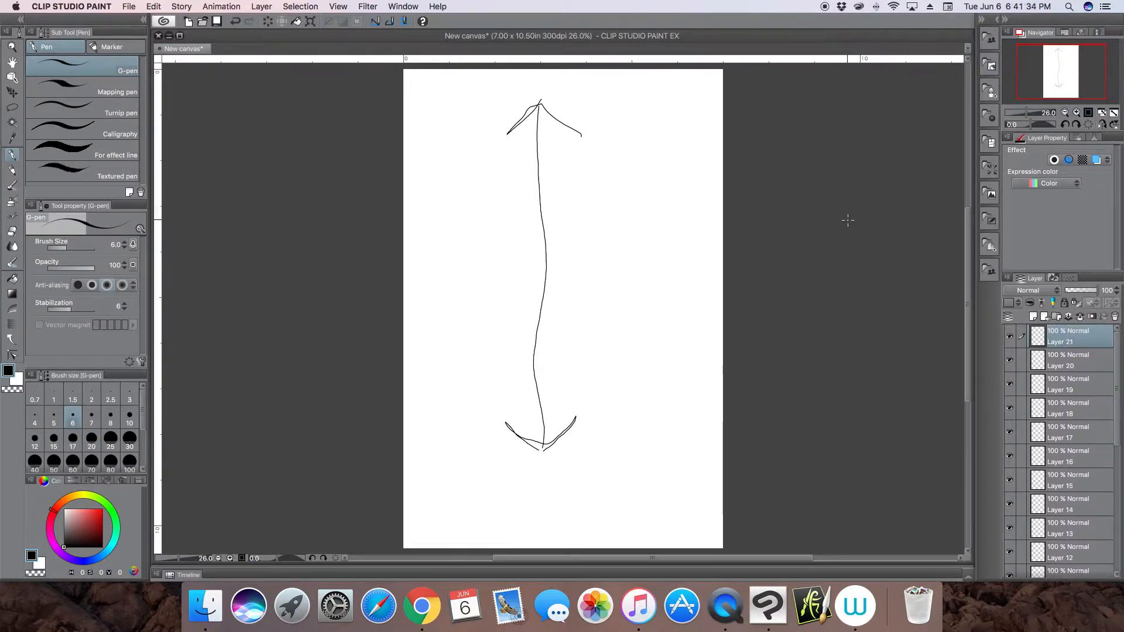
pyautogui.moveTo(1093, 280)
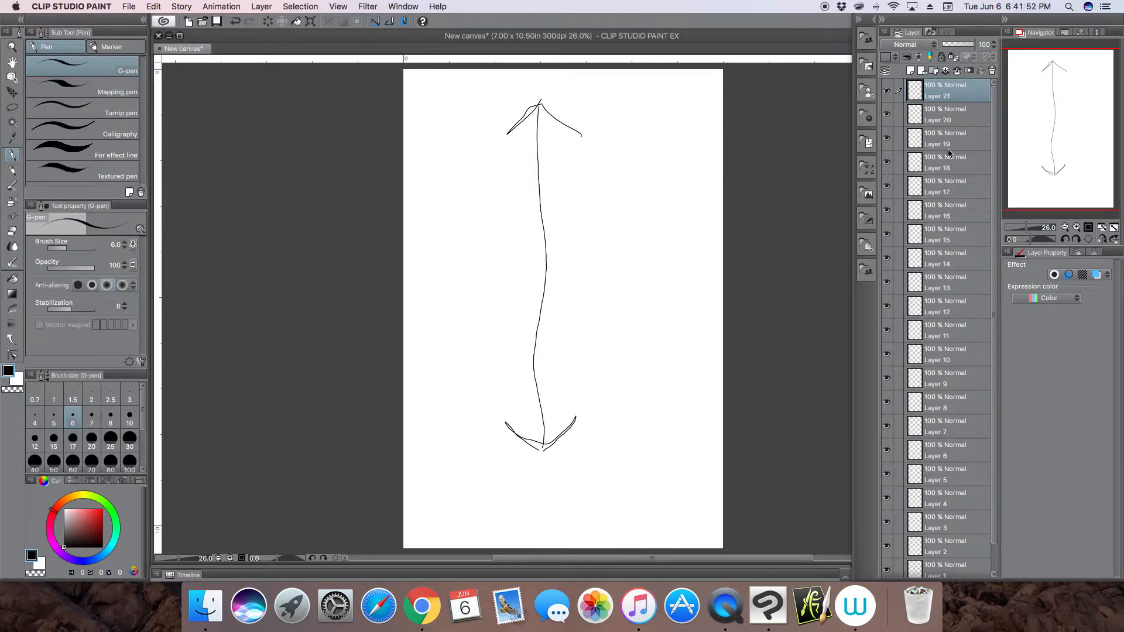
pyautogui.moveTo(974, 144)
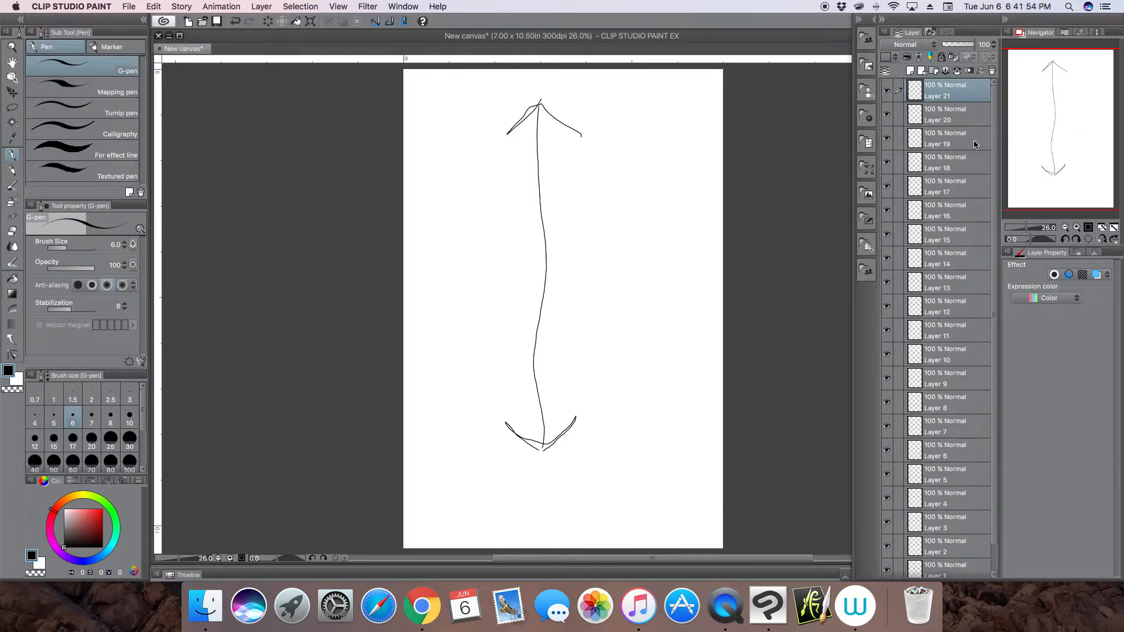
pyautogui.scroll(-3)
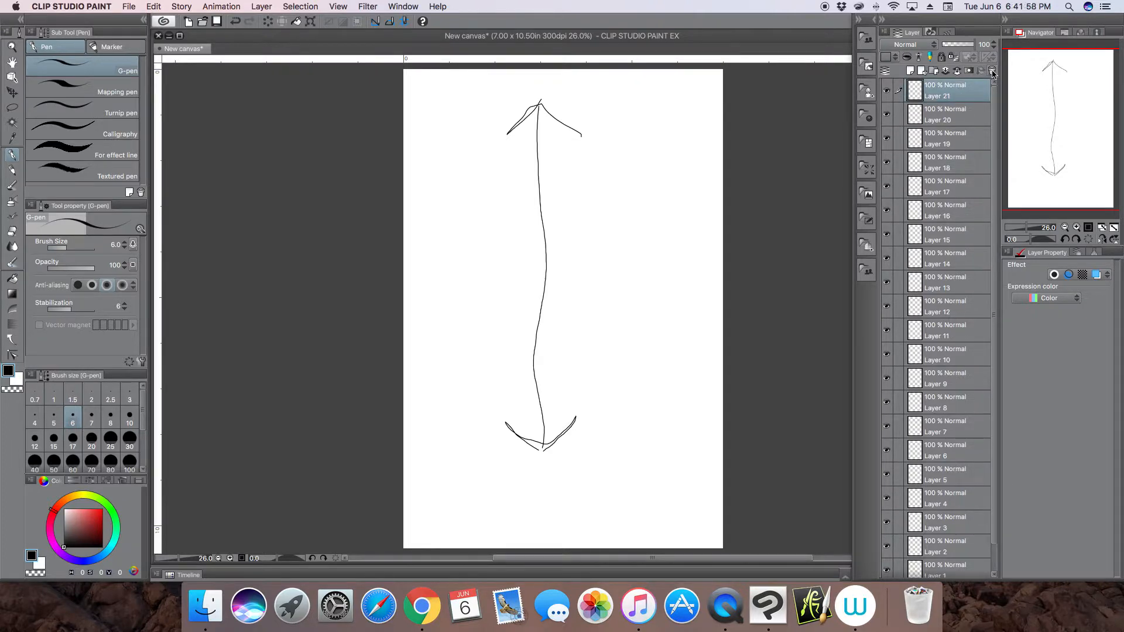
pyautogui.click(991, 71)
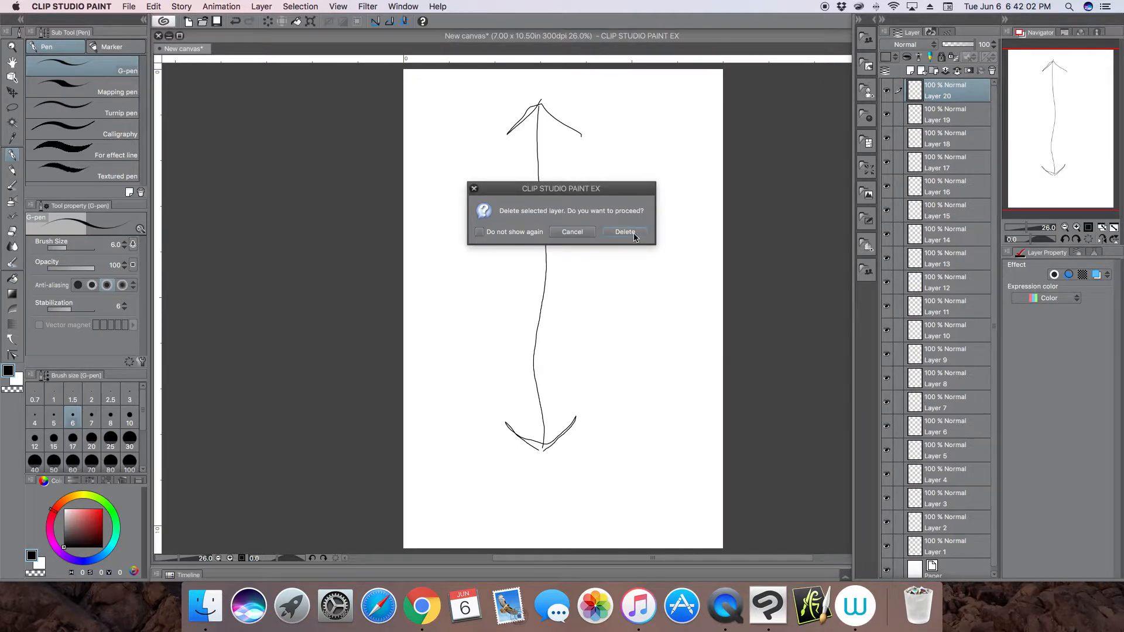
pyautogui.click(623, 232)
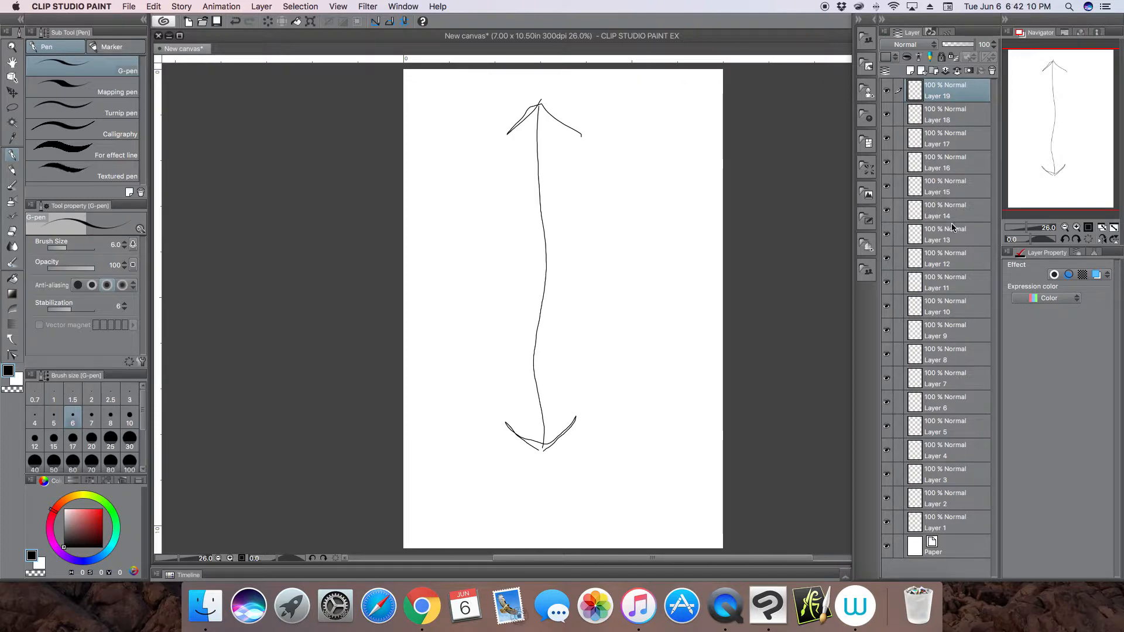
pyautogui.moveTo(896, 220)
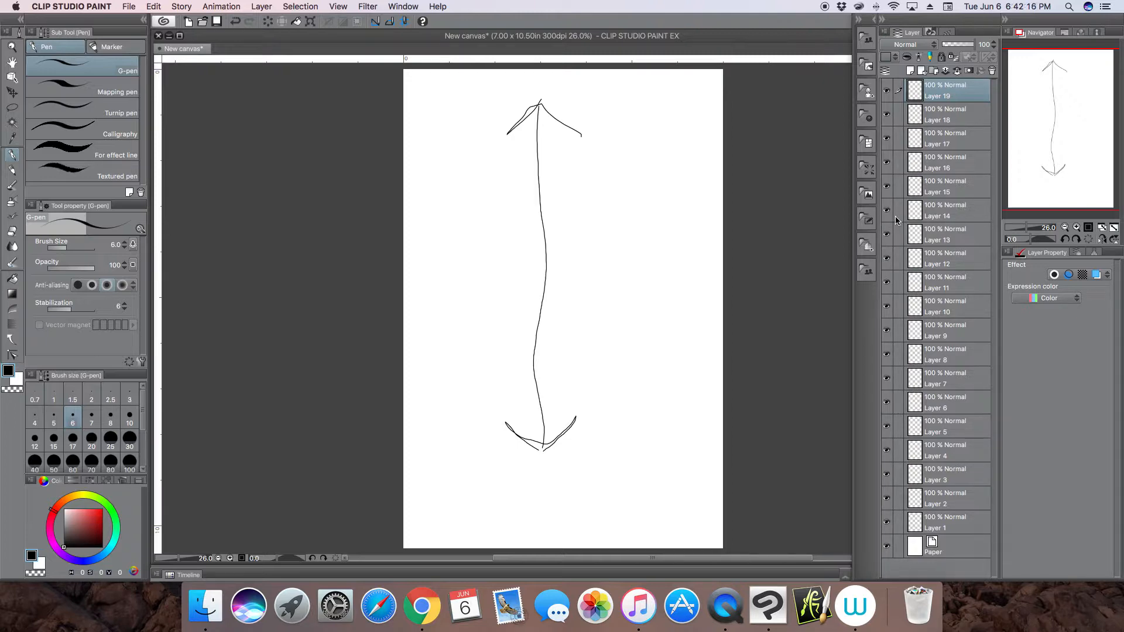
pyautogui.moveTo(915, 258)
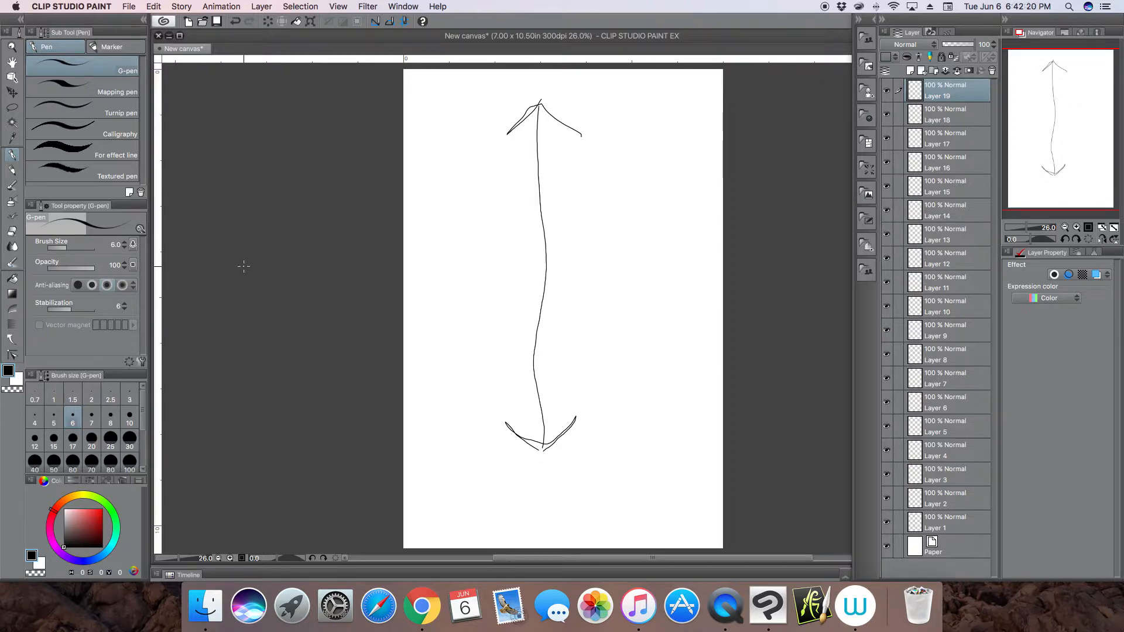
pyautogui.moveTo(72, 536)
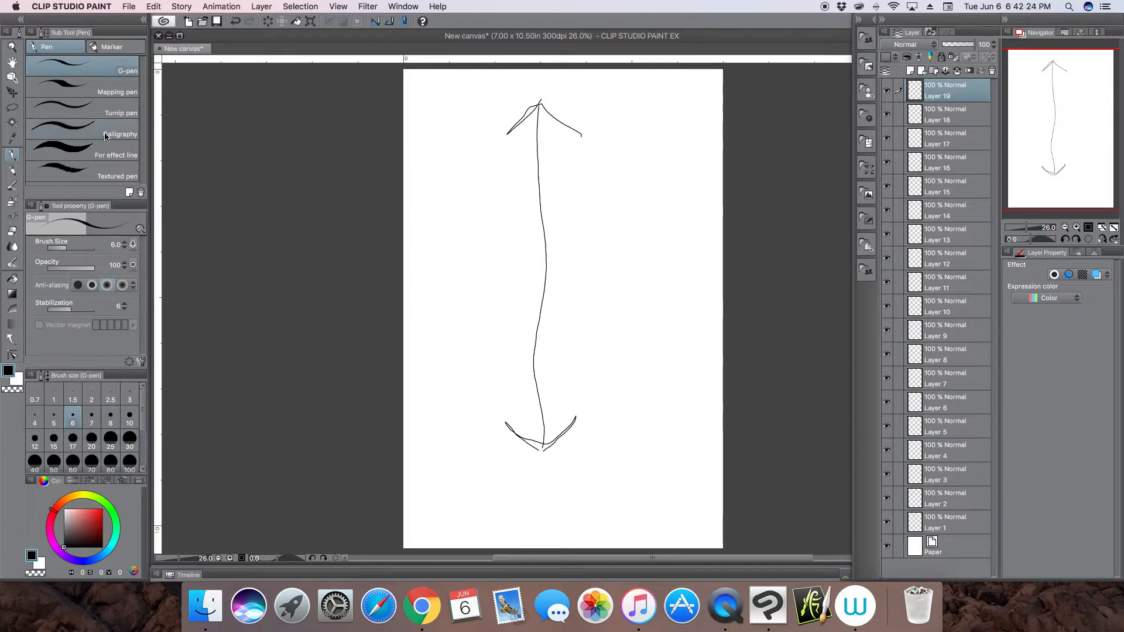
# Step: Select the Decoration tool and browse its Nature and other brush sets
pyautogui.click(12, 200)
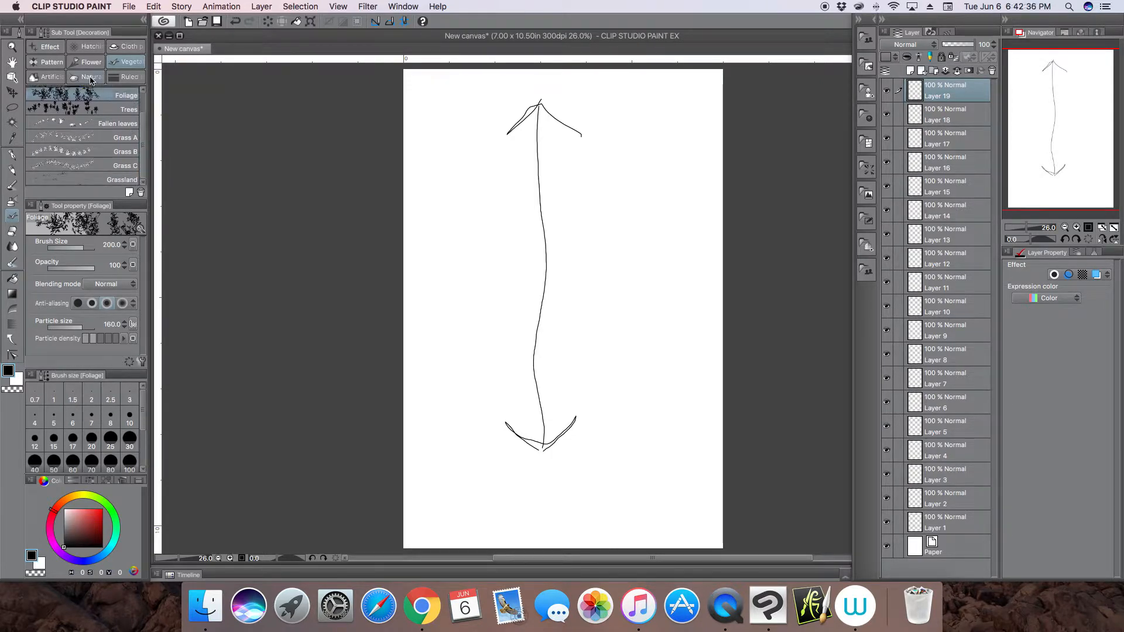
pyautogui.click(91, 77)
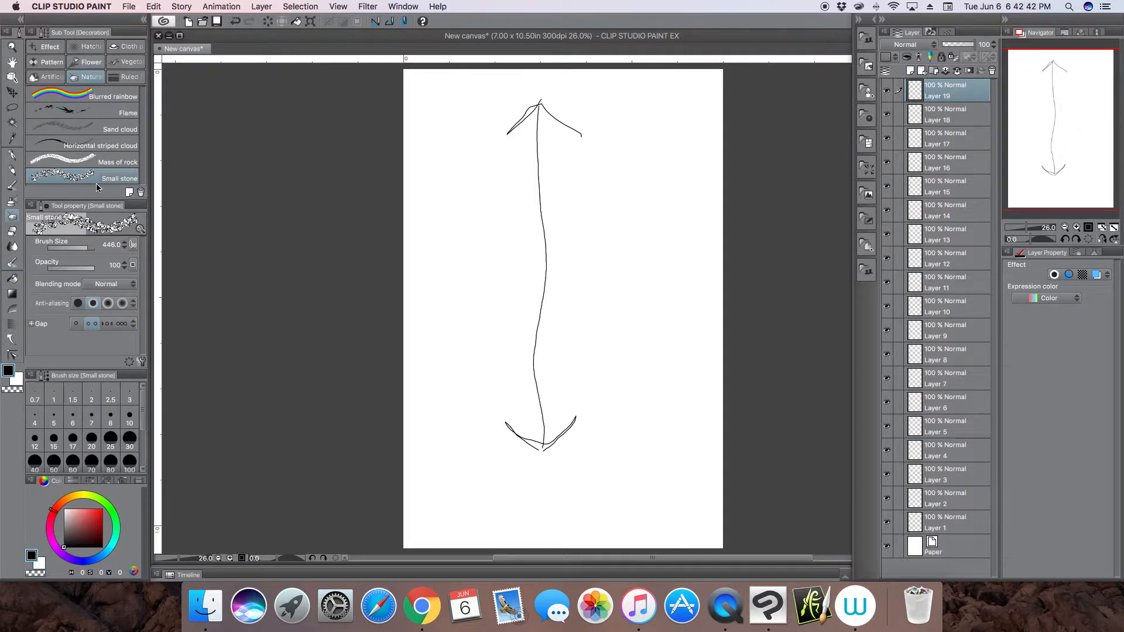
pyautogui.click(90, 61)
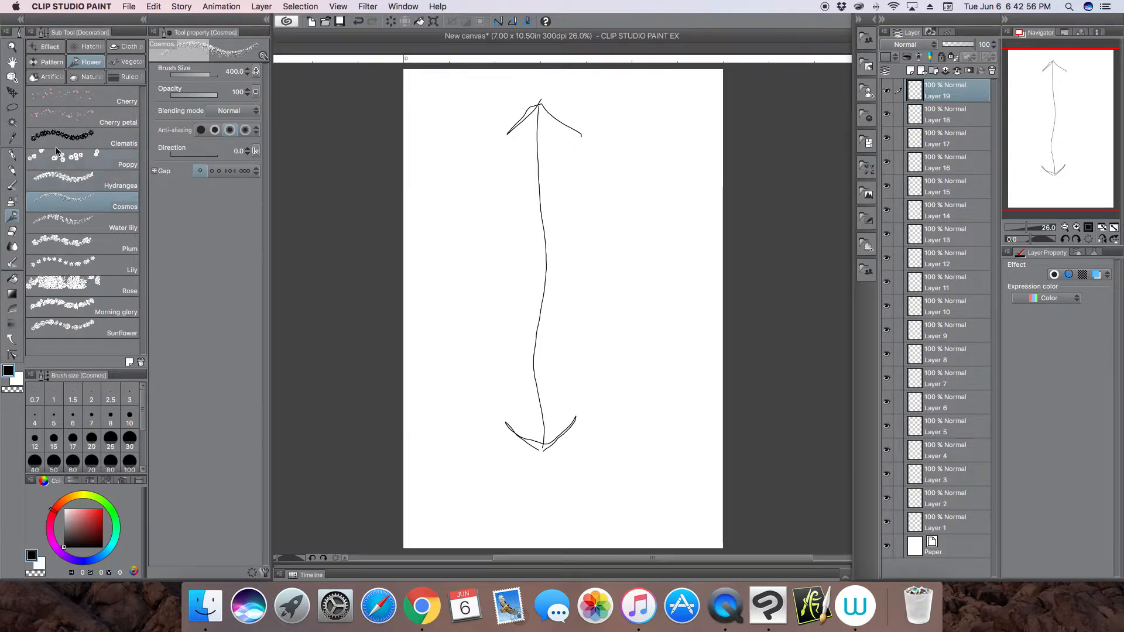
pyautogui.moveTo(153, 364)
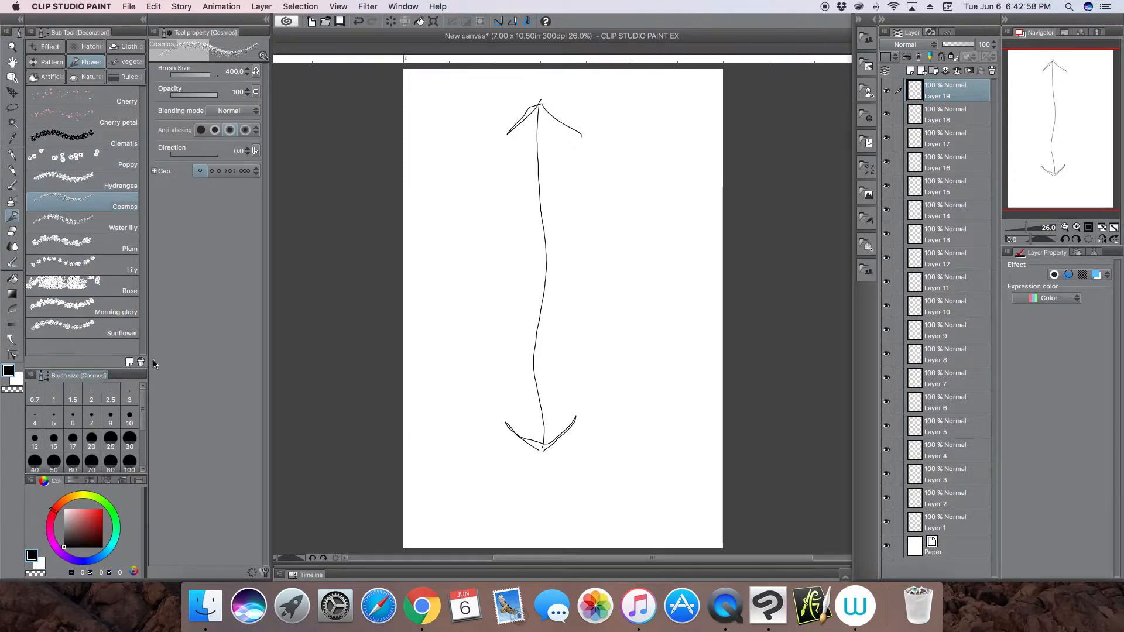
pyautogui.moveTo(225, 450)
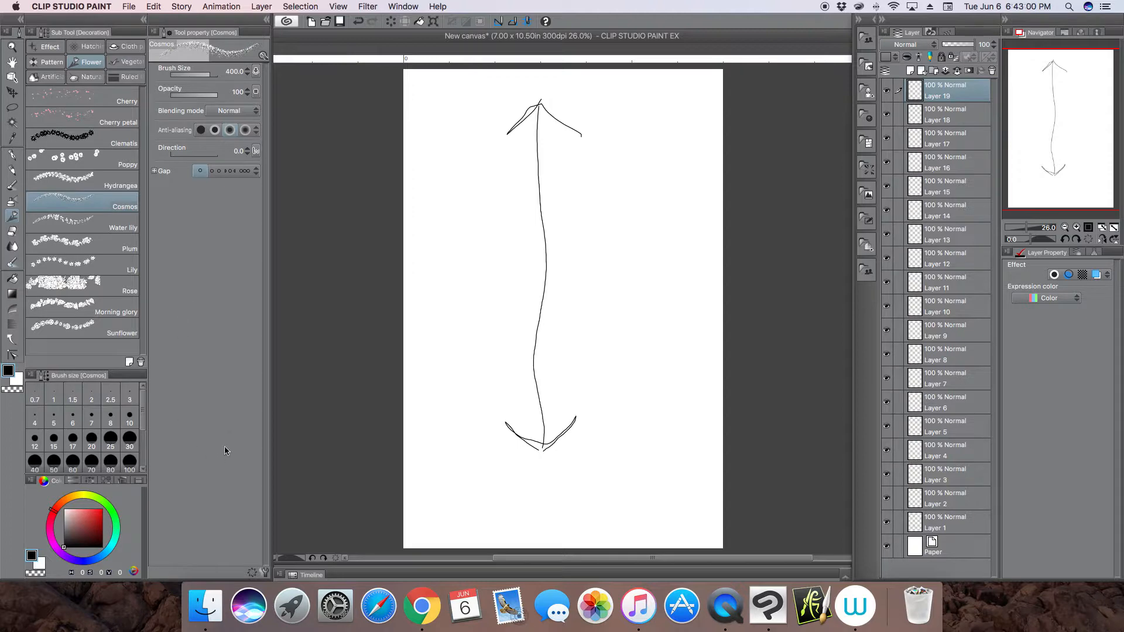
pyautogui.moveTo(118, 362)
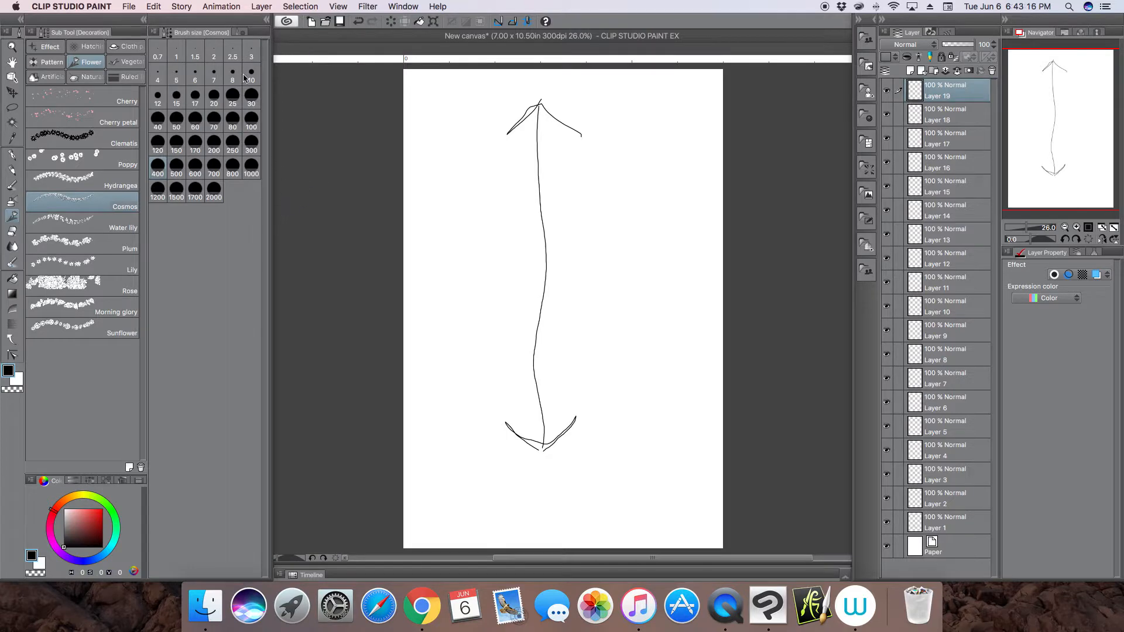
# Step: Stack the Cosmos tool property settings beneath the brush size presets
pyautogui.click(223, 33)
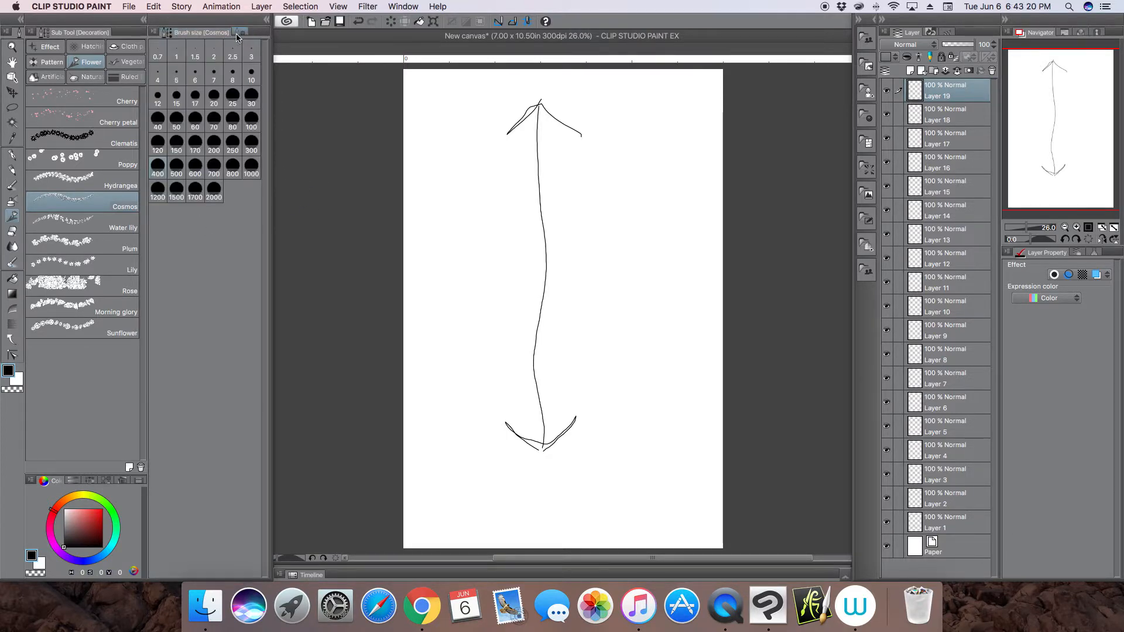
pyautogui.click(200, 32)
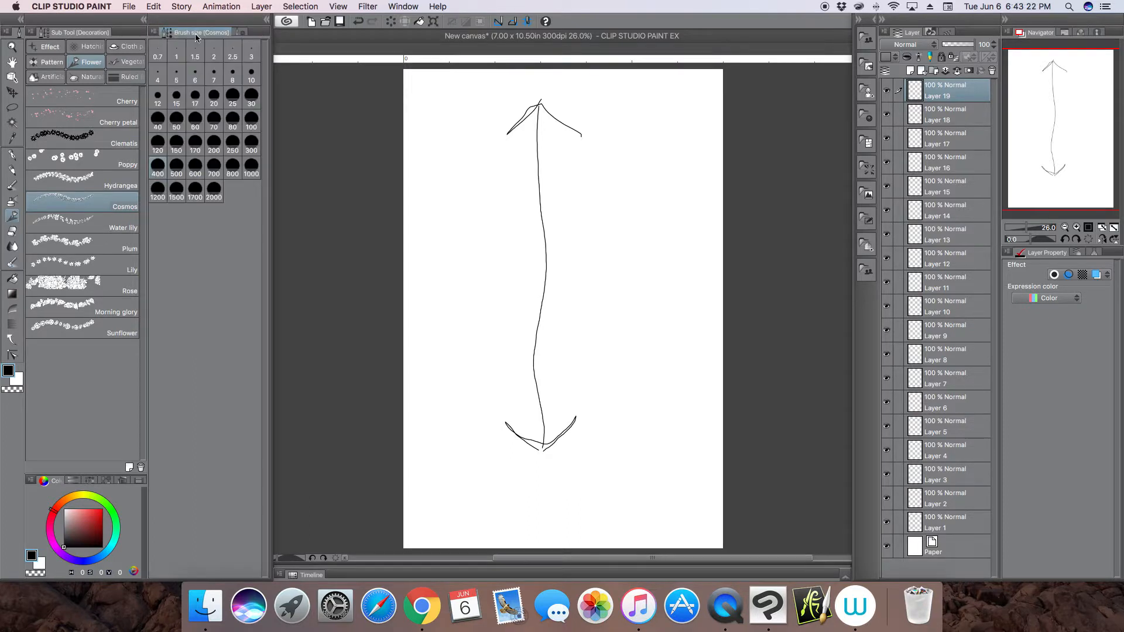
pyautogui.click(218, 32)
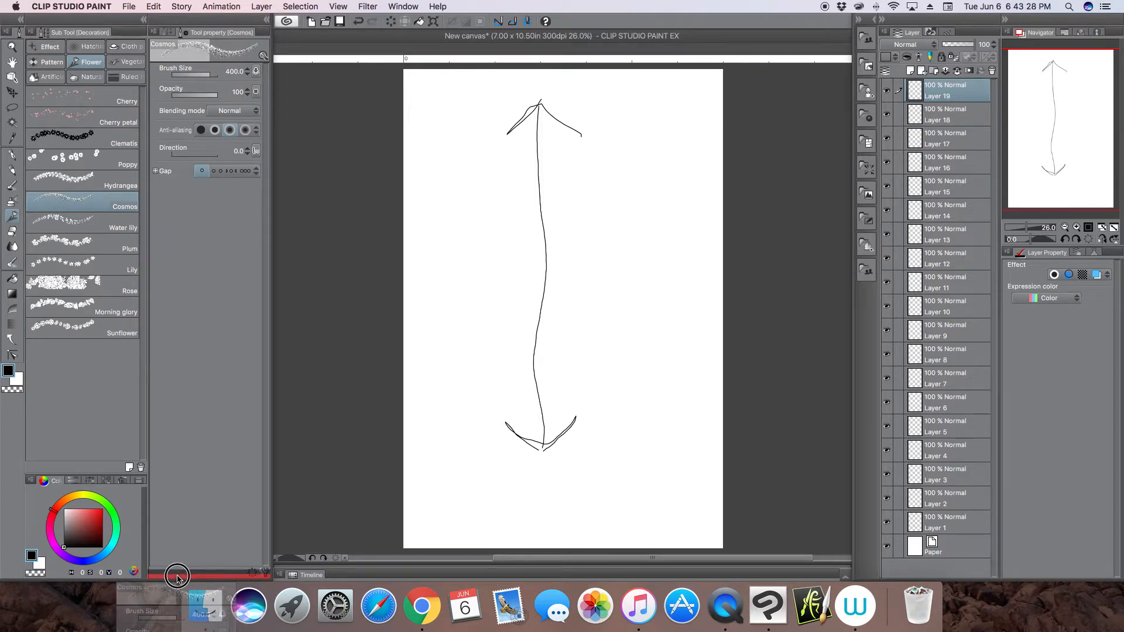
pyautogui.click(235, 71)
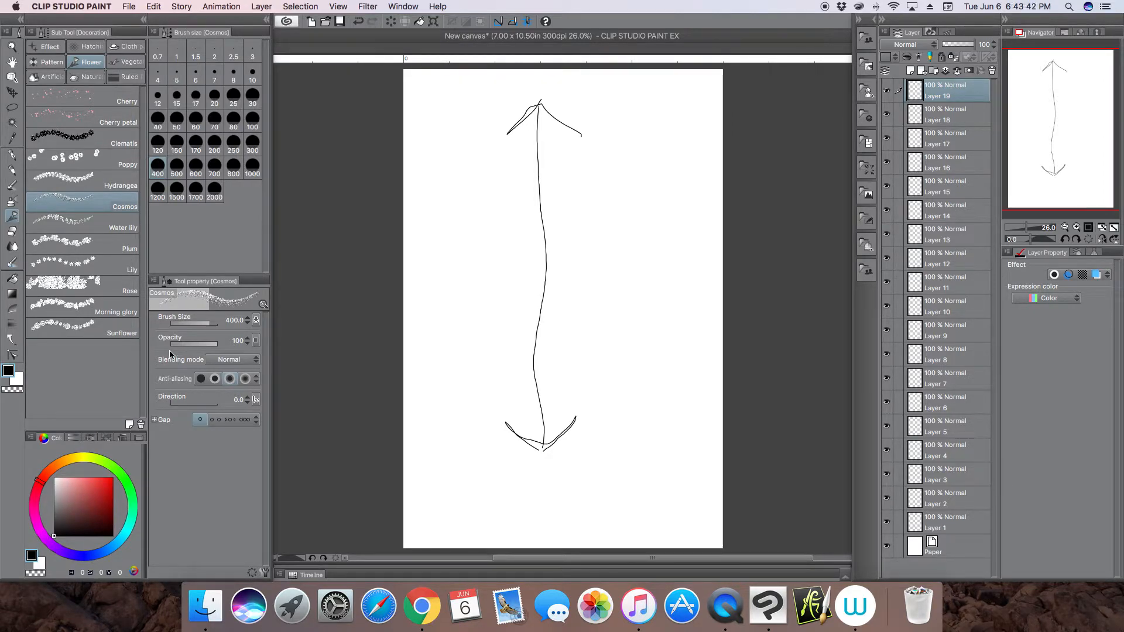
pyautogui.moveTo(682, 280)
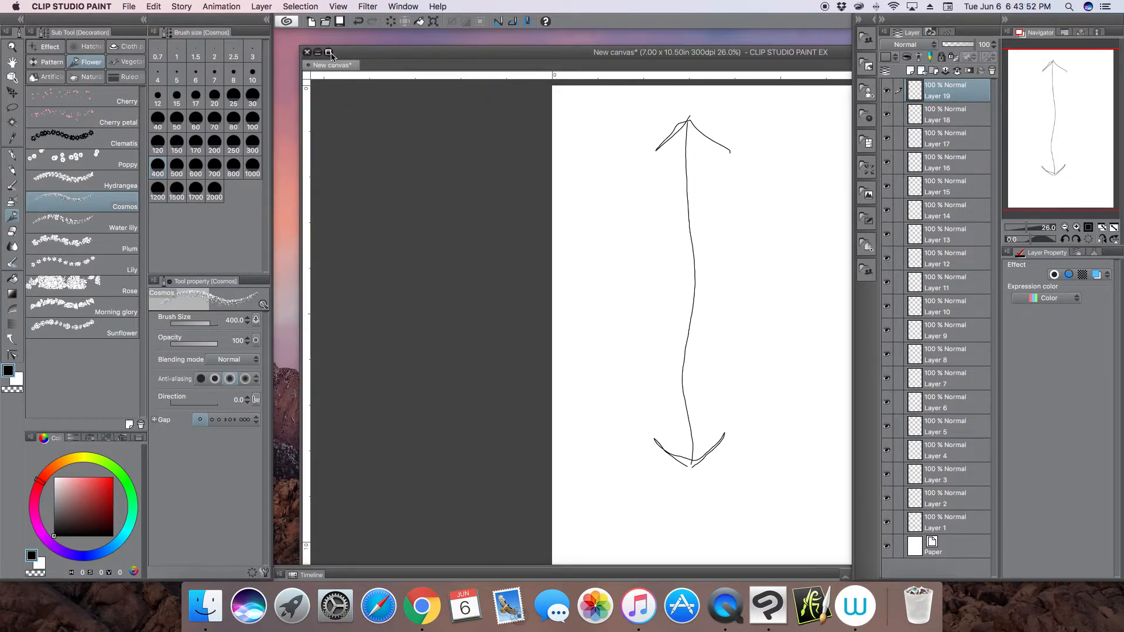
# Step: Restore the arrow canvas window to full size within the new layout
pyautogui.click(328, 52)
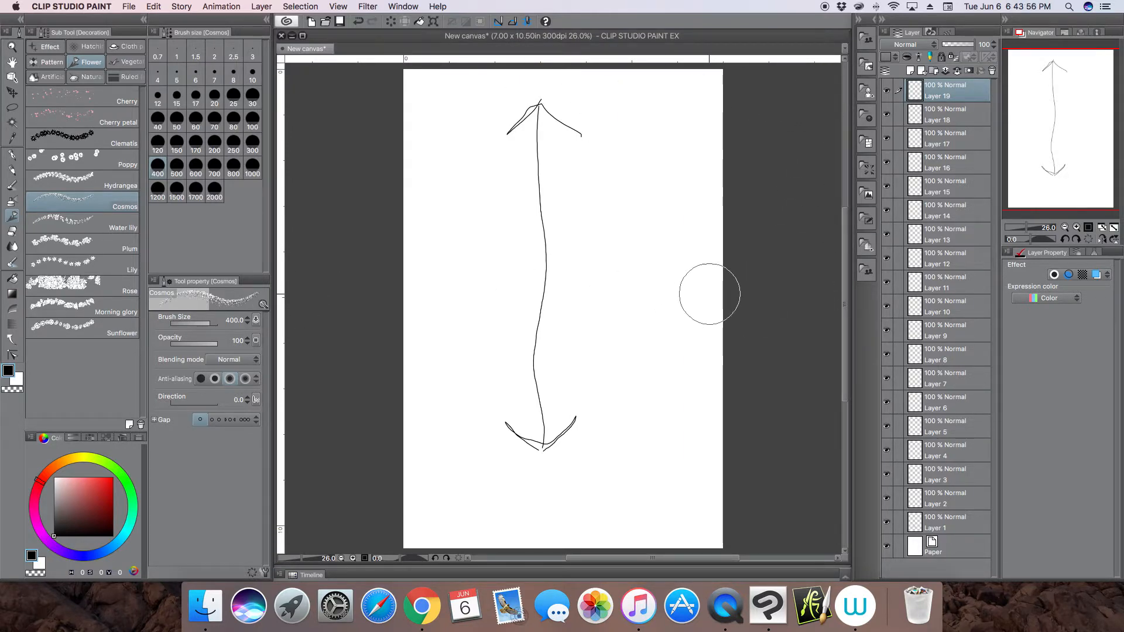
pyautogui.moveTo(669, 233)
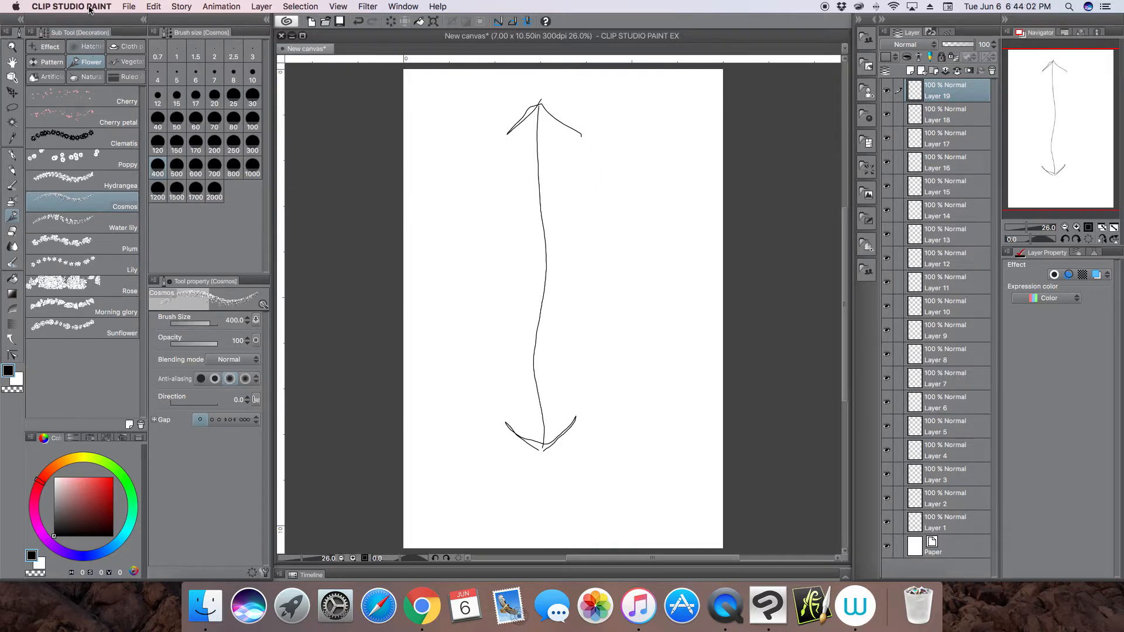
pyautogui.click(70, 7)
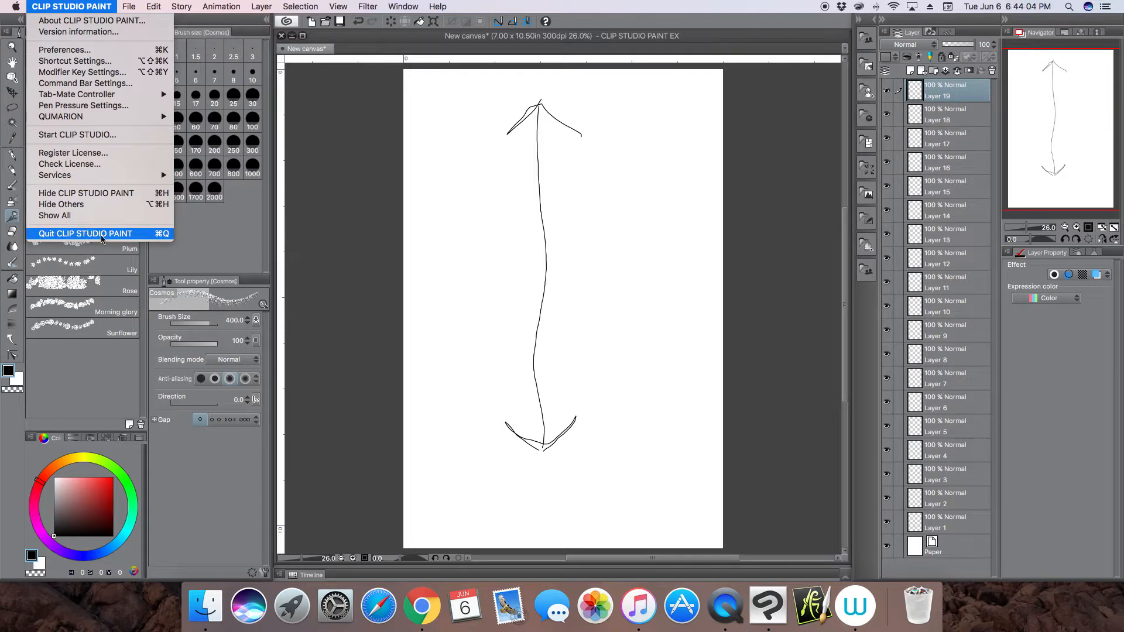
pyautogui.click(418, 63)
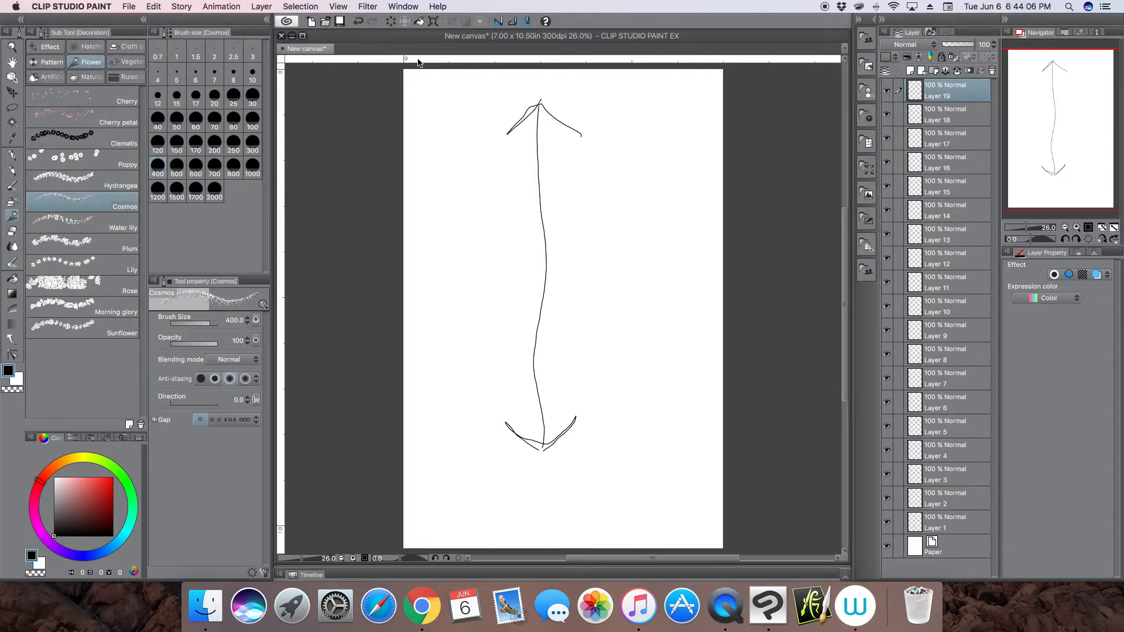
pyautogui.moveTo(231, 207)
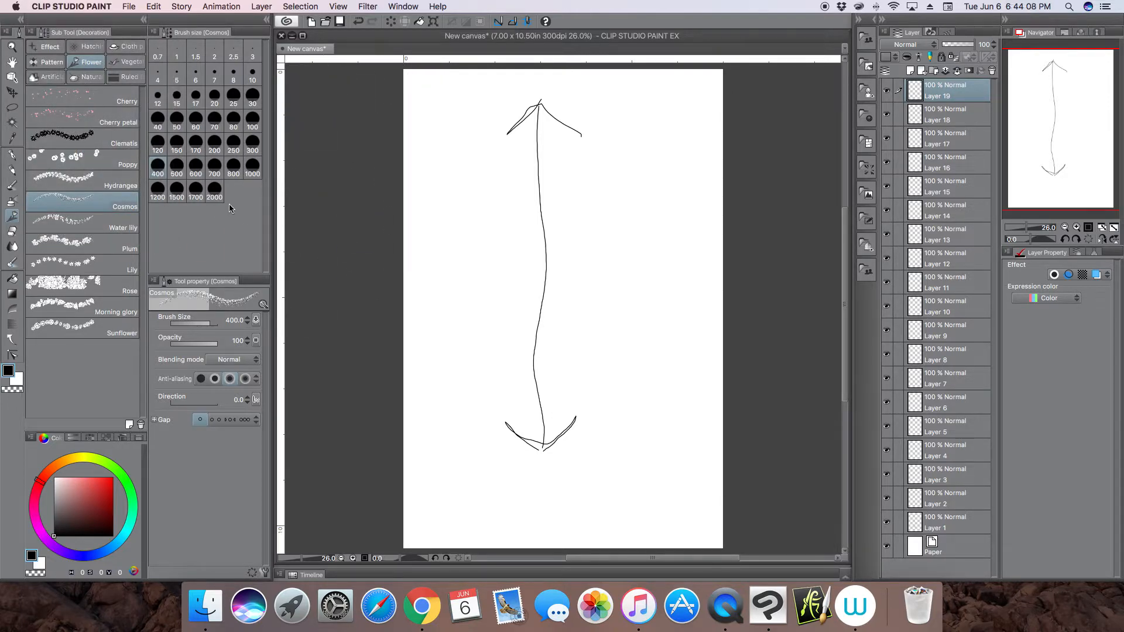
# Step: Register the current palette layout as a workspace named WIRE and check it is listed
pyautogui.click(402, 7)
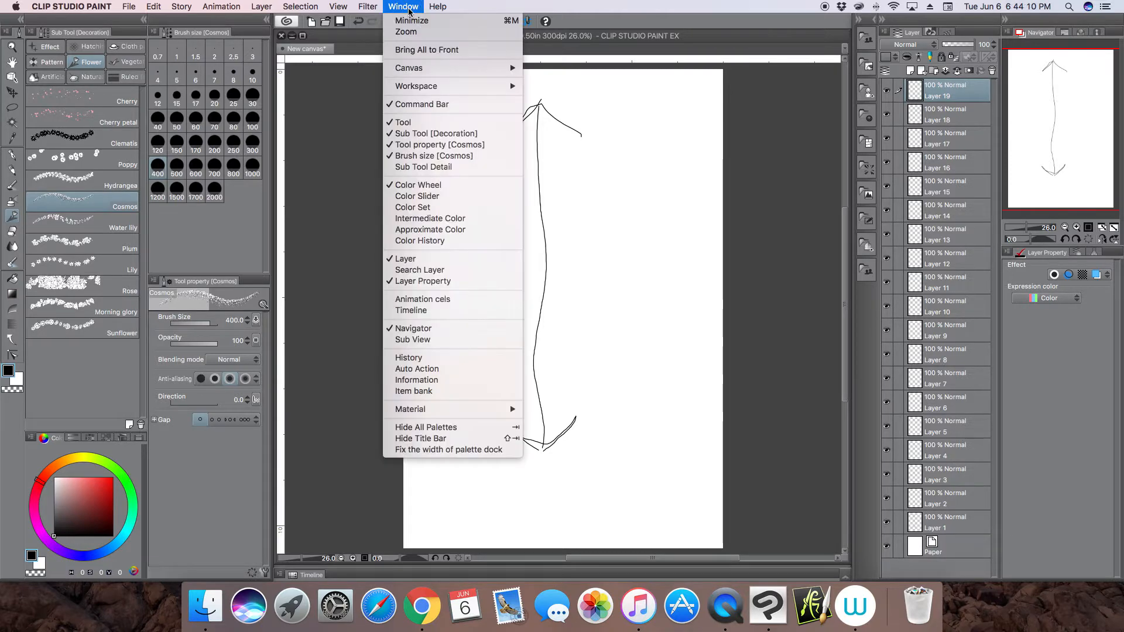
pyautogui.moveTo(415, 86)
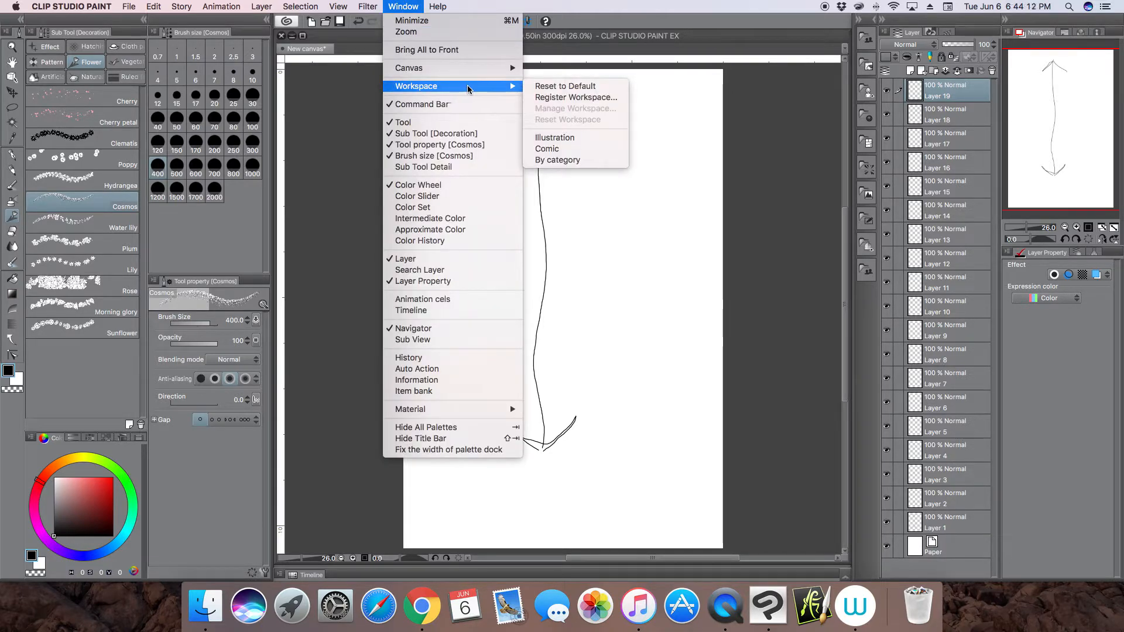
pyautogui.moveTo(575, 96)
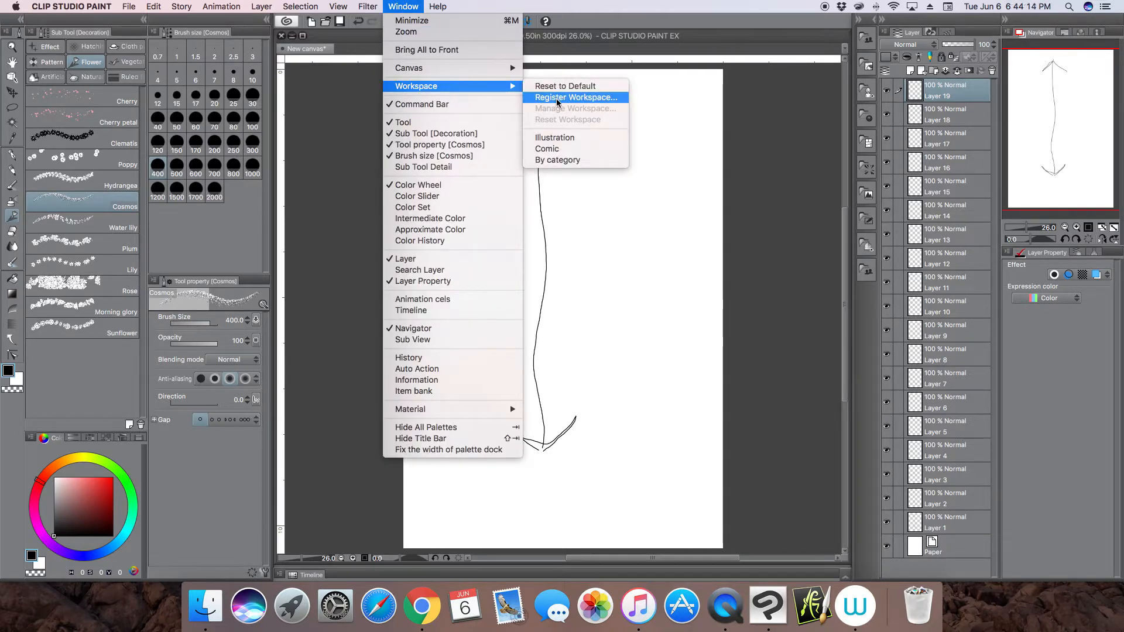
pyautogui.click(576, 96)
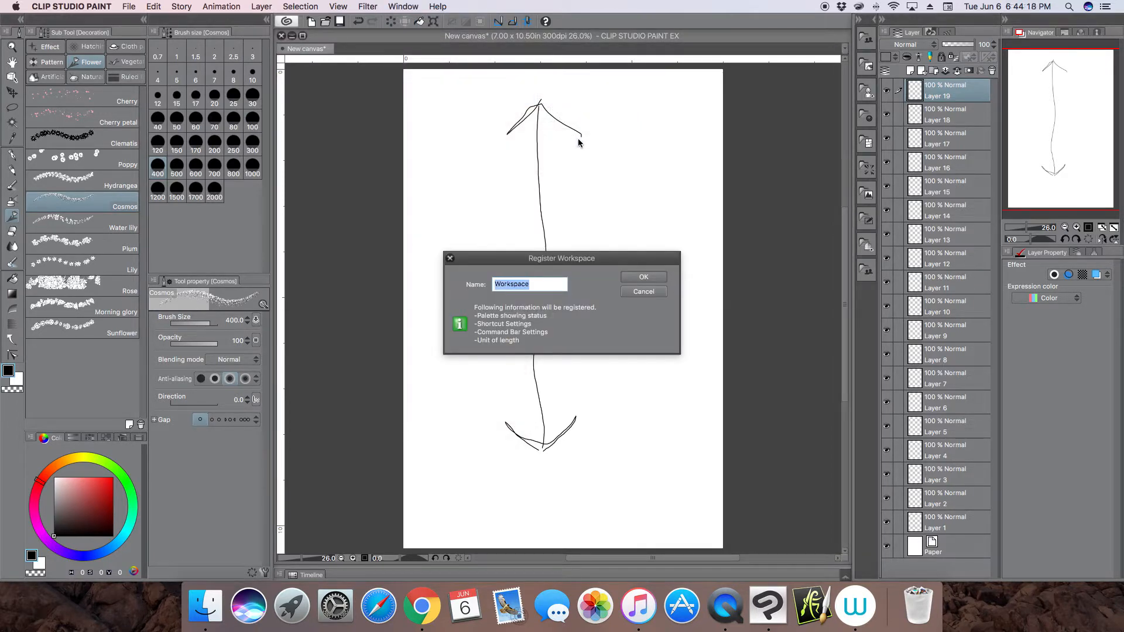
pyautogui.write('WiR')
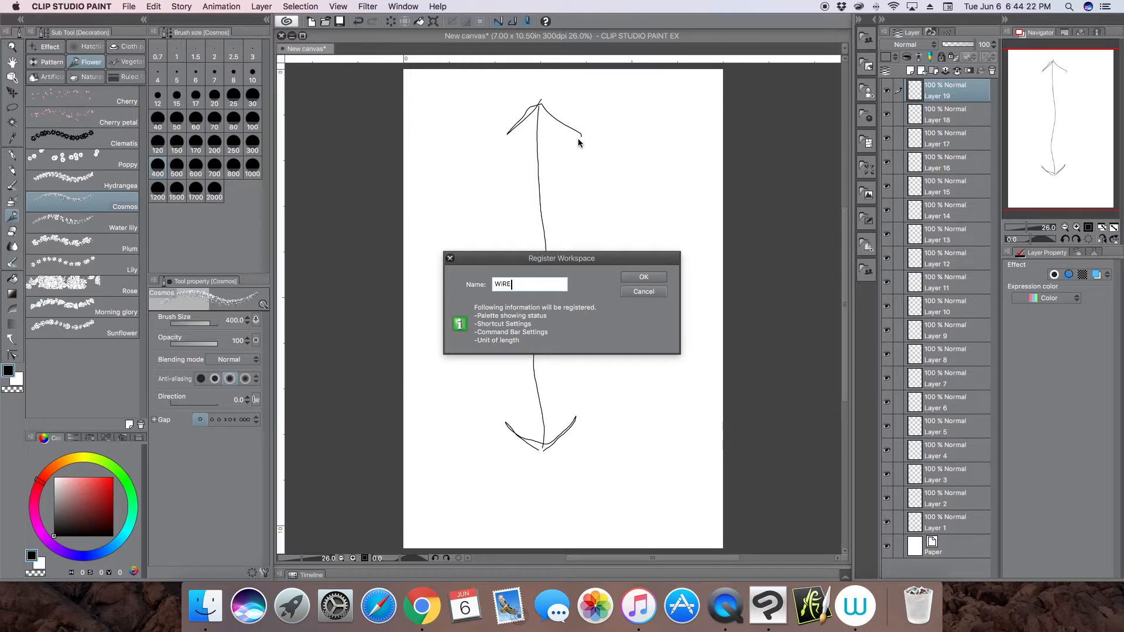
pyautogui.moveTo(566, 95)
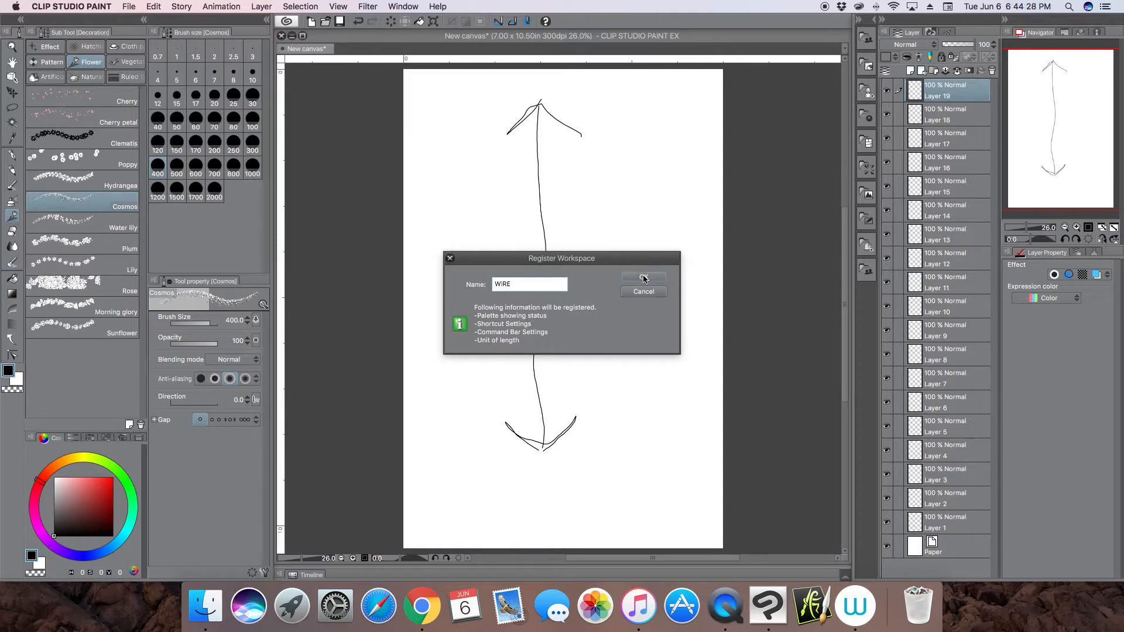
pyautogui.click(642, 278)
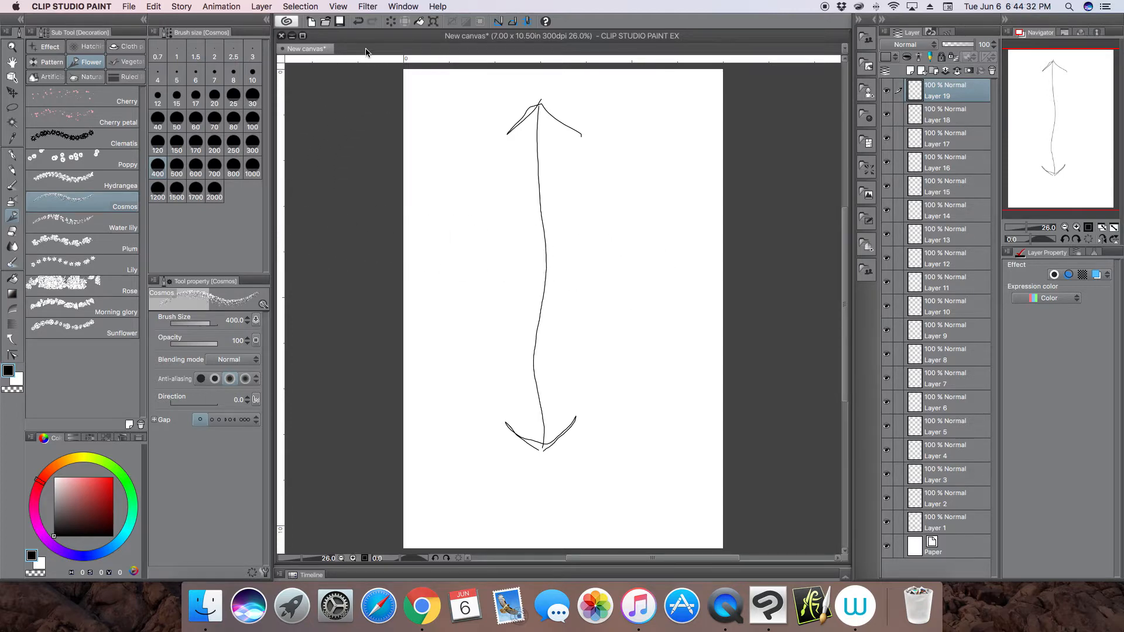
pyautogui.click(402, 6)
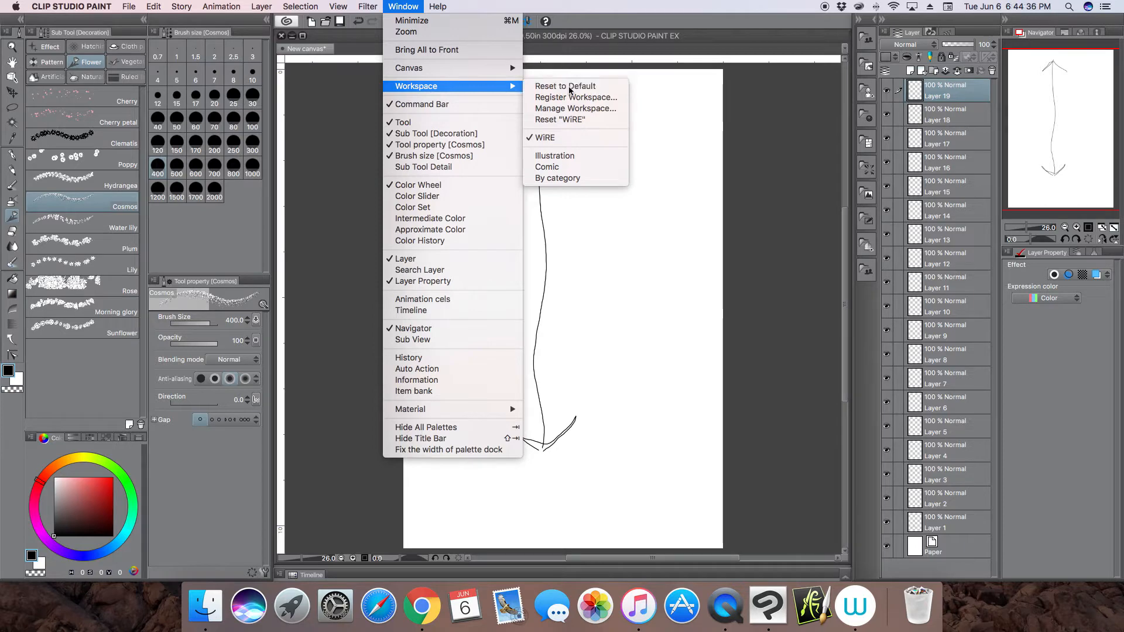
# Step: Reset the palettes to the default layout and try the G-pen in it
pyautogui.click(564, 86)
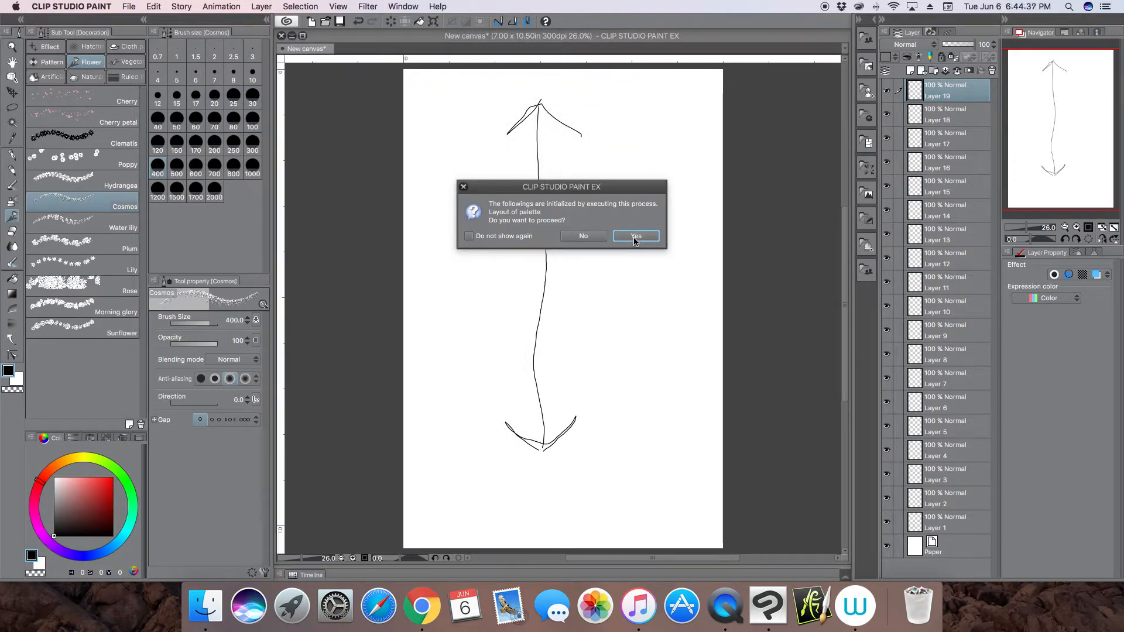
pyautogui.click(634, 236)
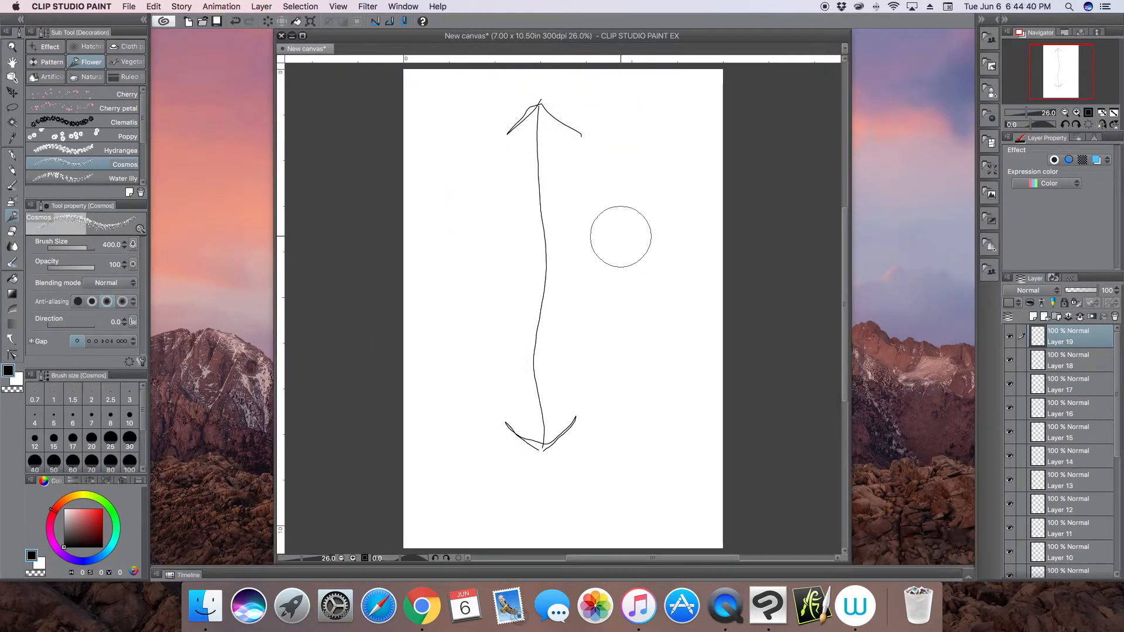
pyautogui.click(12, 157)
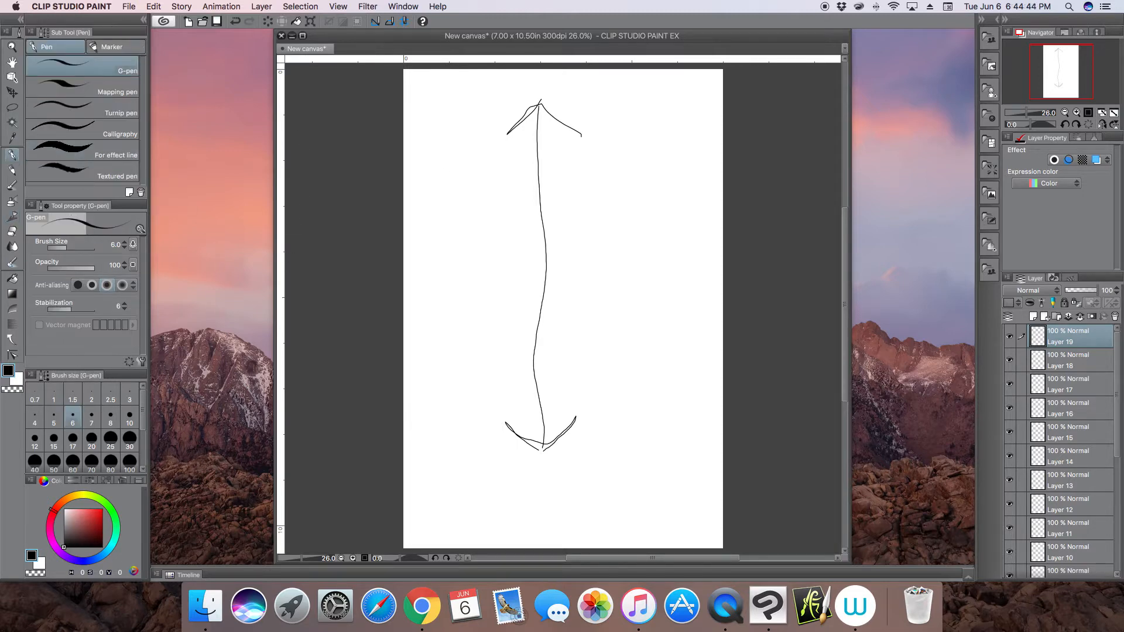
pyautogui.moveTo(993, 344)
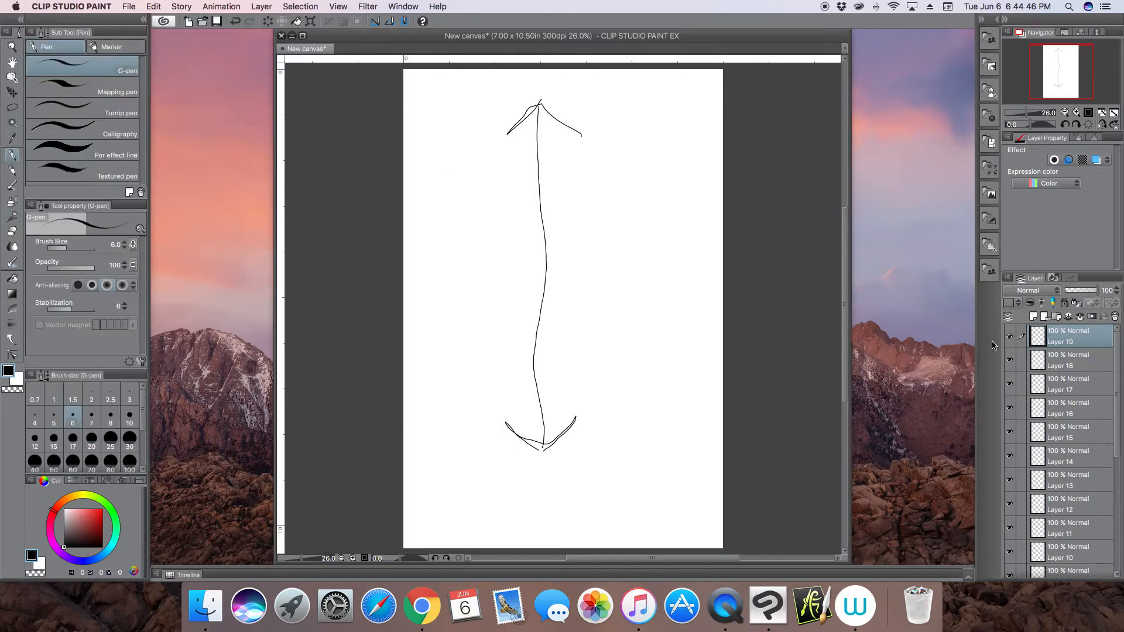
pyautogui.scroll(-3)
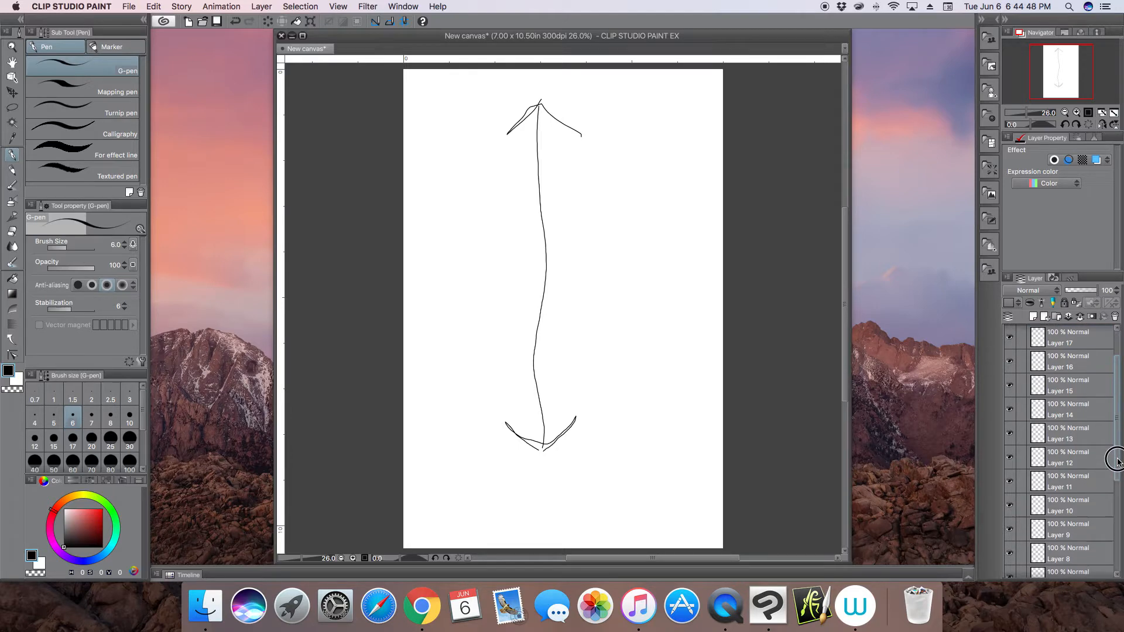
pyautogui.scroll(-3)
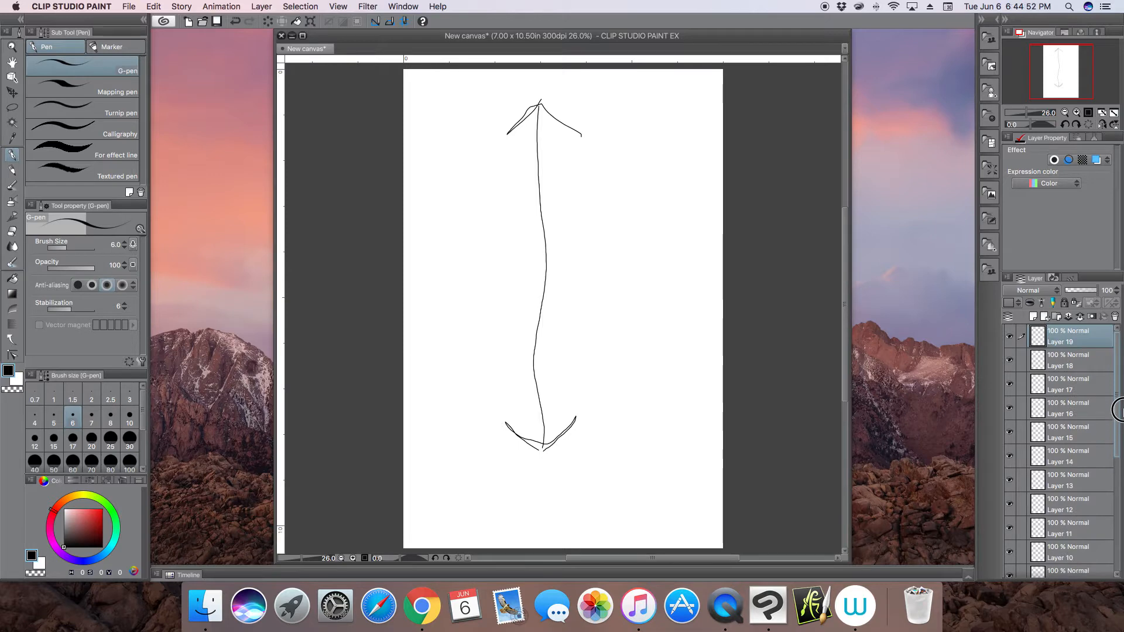
pyautogui.scroll(-3)
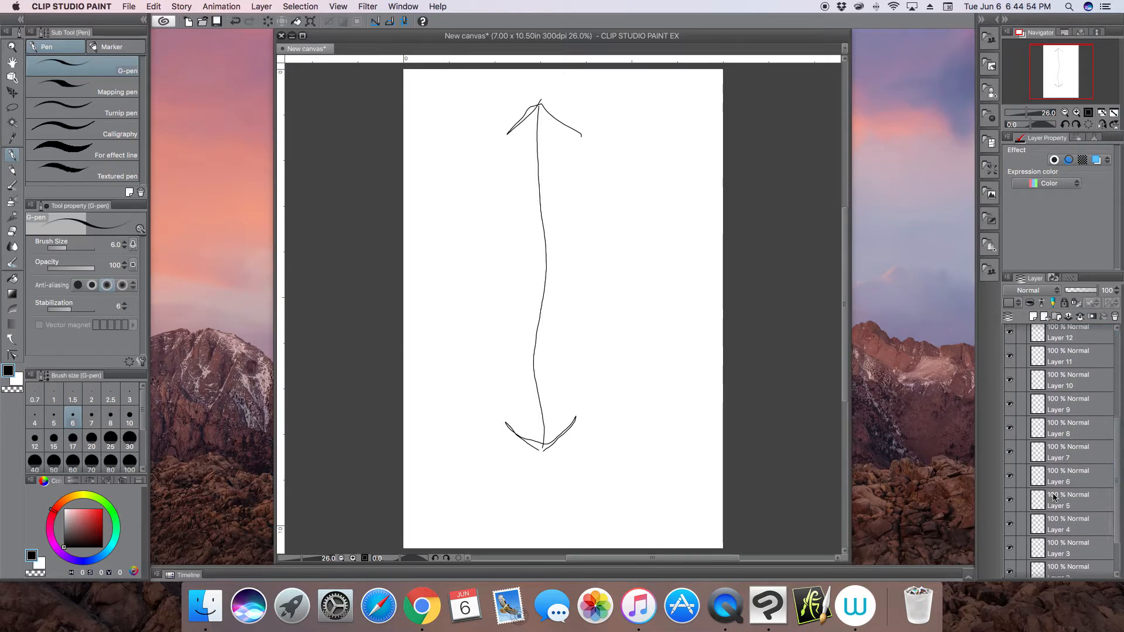
# Step: Restore the saved WIRE workspace layout from the Window menu
pyautogui.click(402, 6)
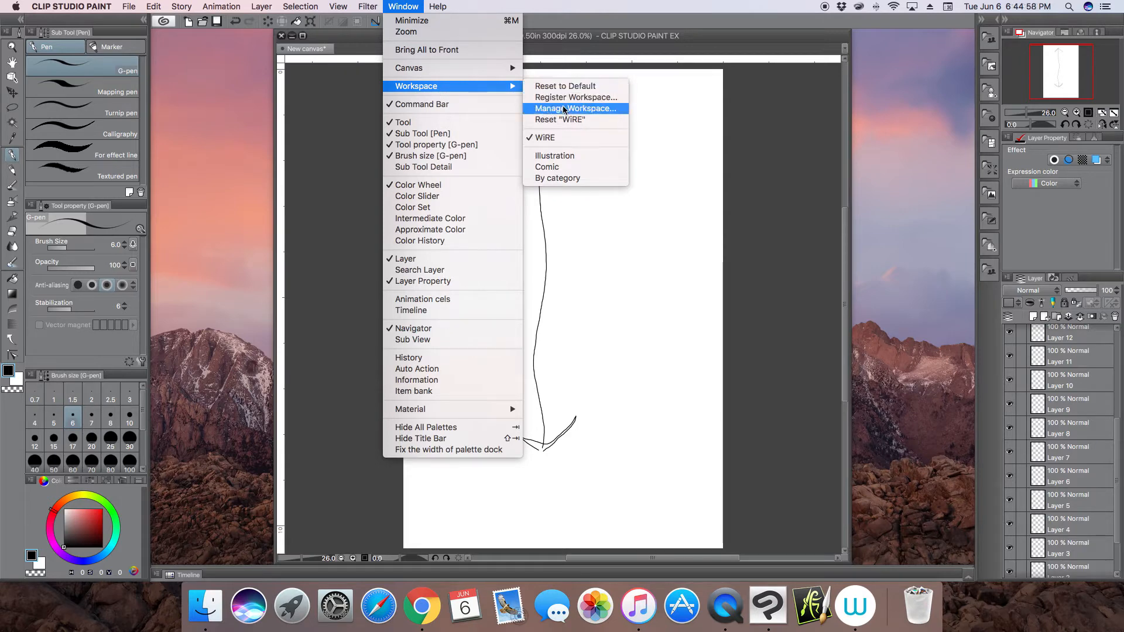
pyautogui.moveTo(559, 120)
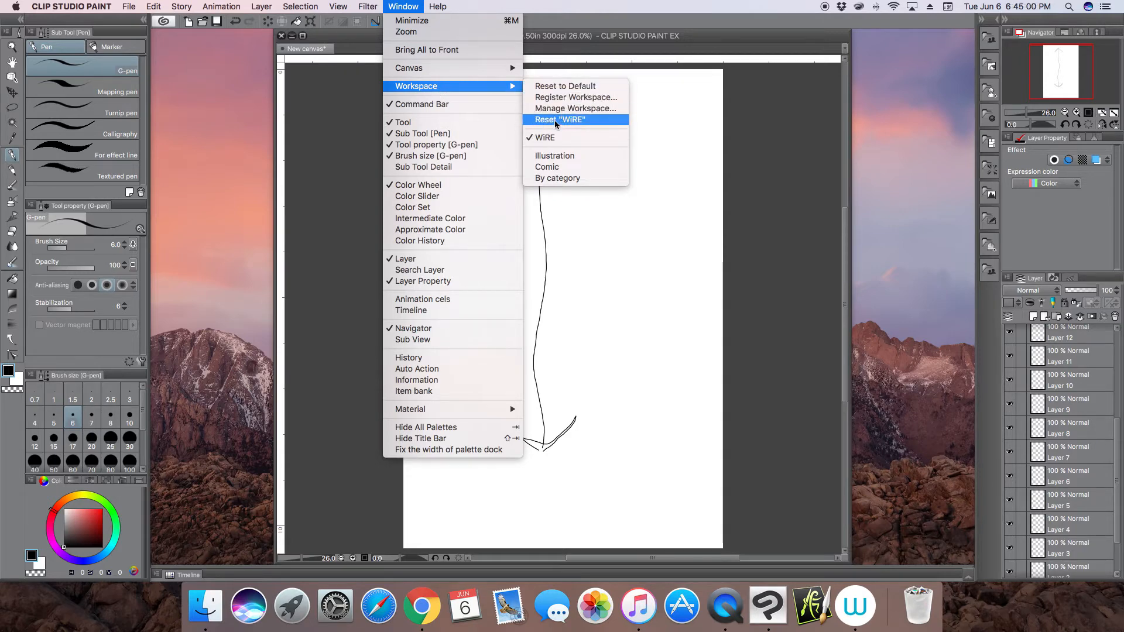
pyautogui.click(559, 120)
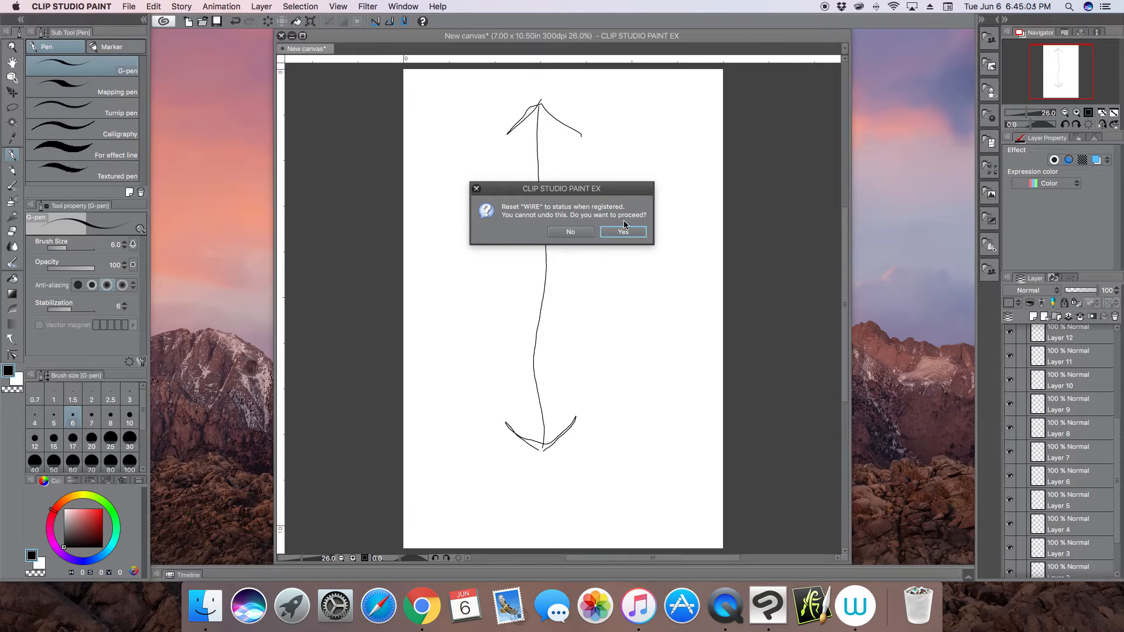
pyautogui.click(622, 232)
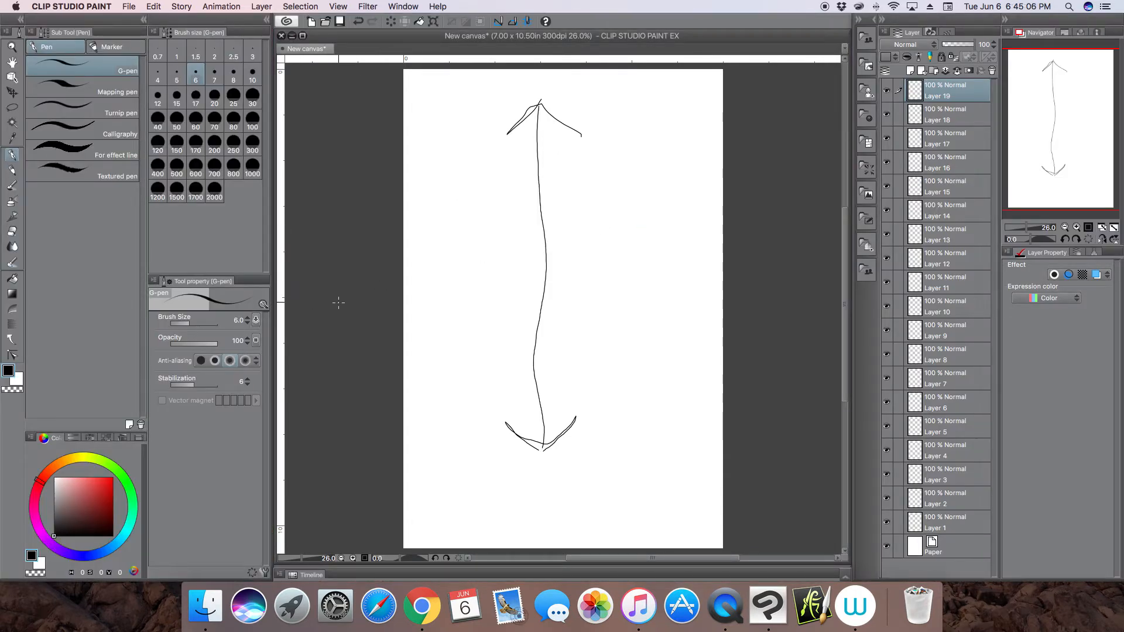
pyautogui.moveTo(424, 294)
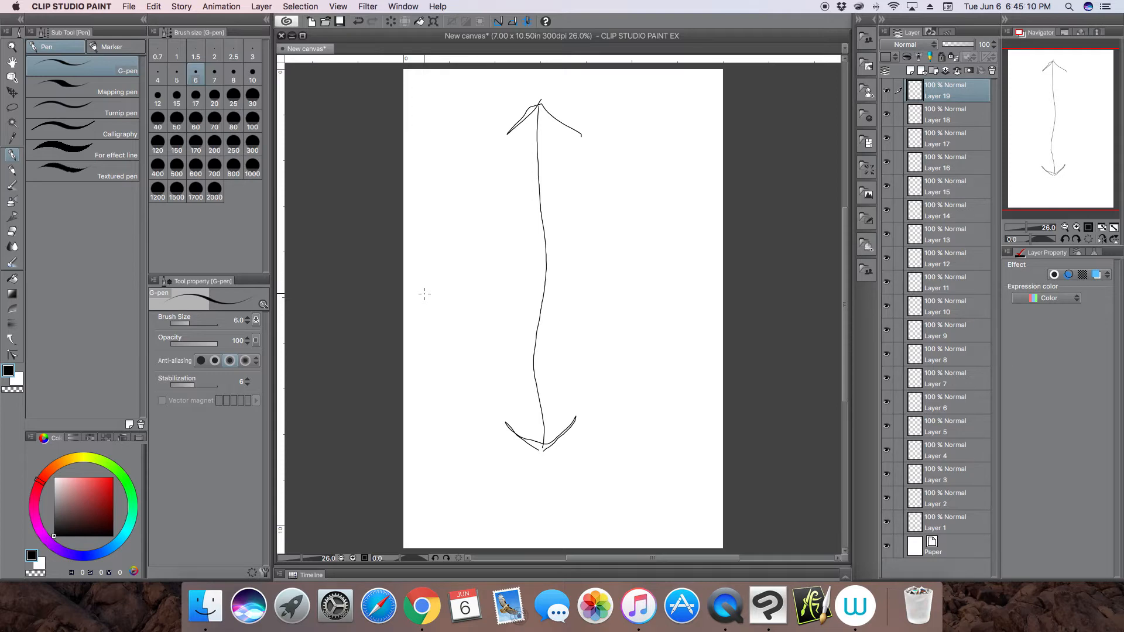
pyautogui.moveTo(758, 265)
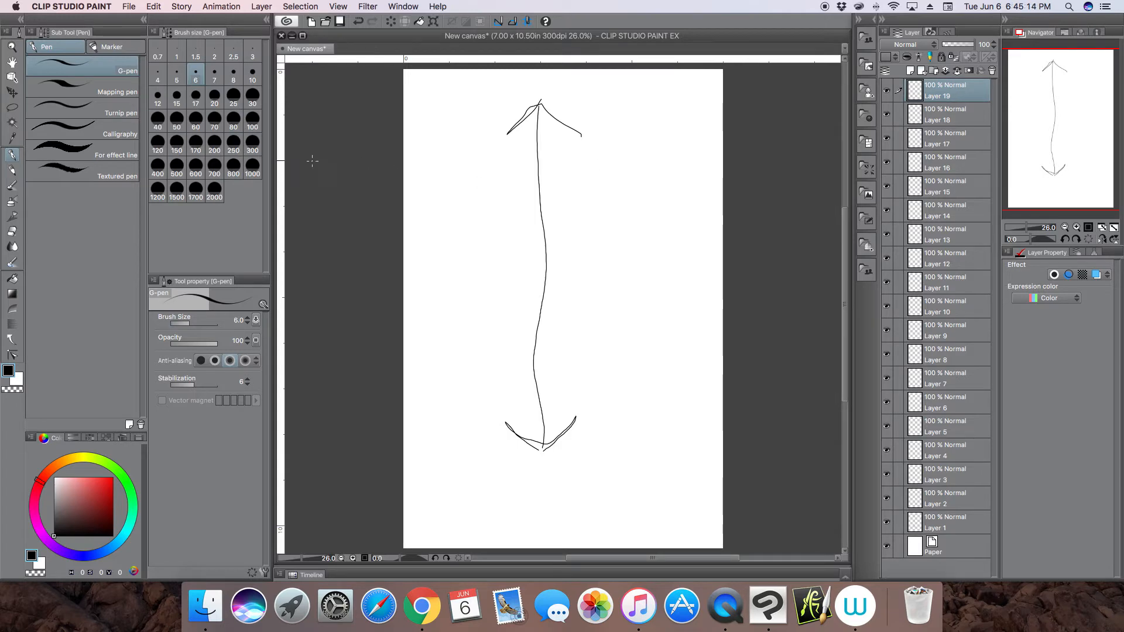
pyautogui.moveTo(314, 132)
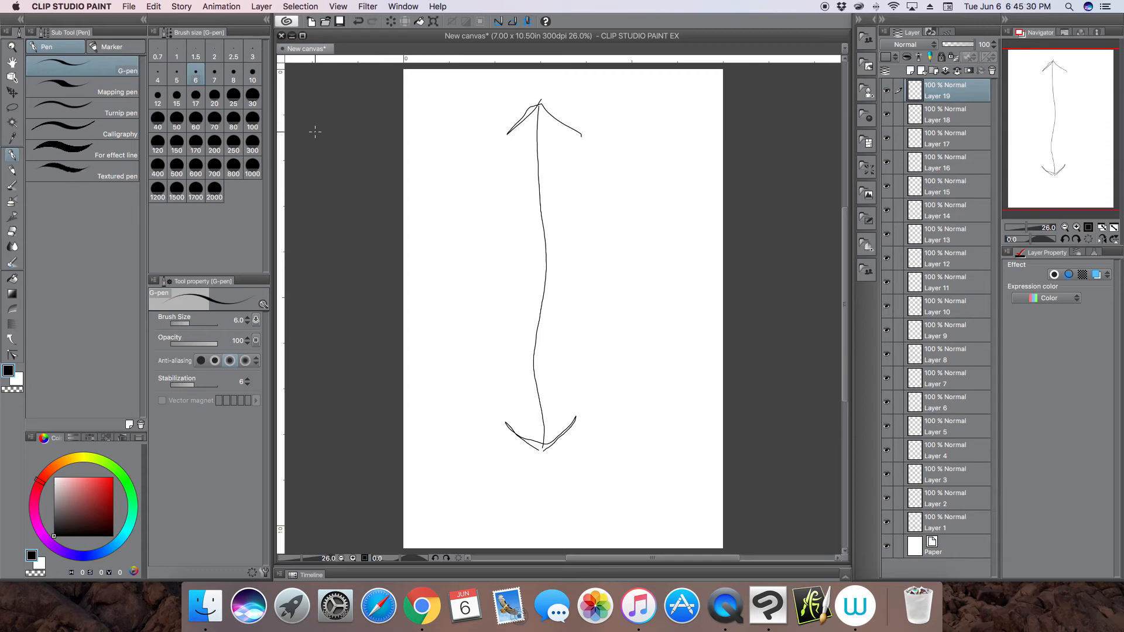
pyautogui.moveTo(314, 122)
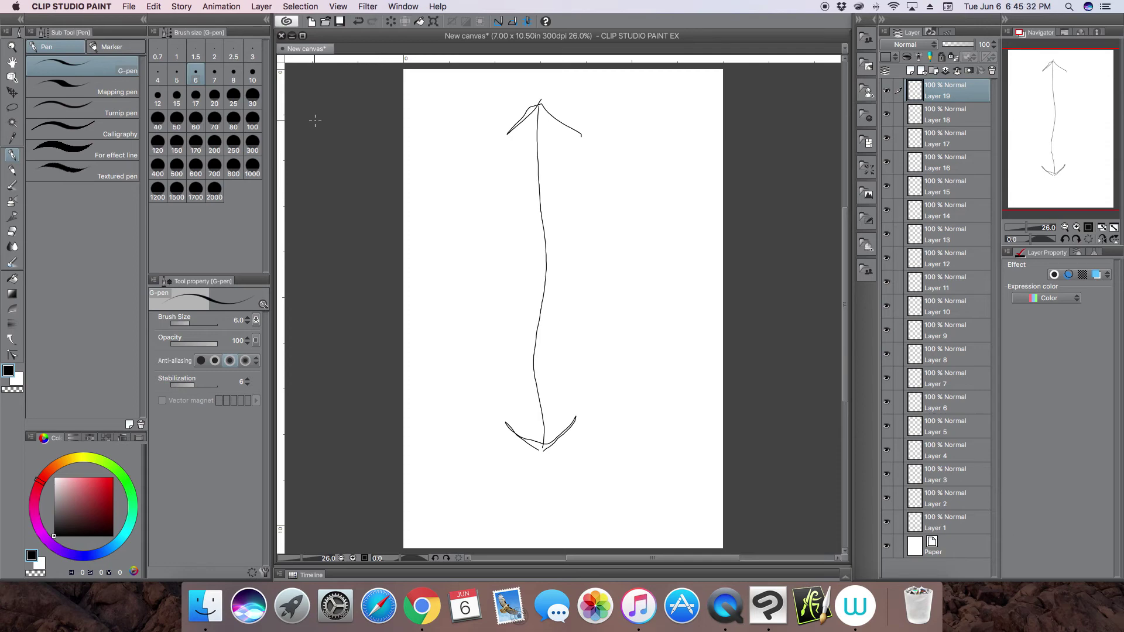